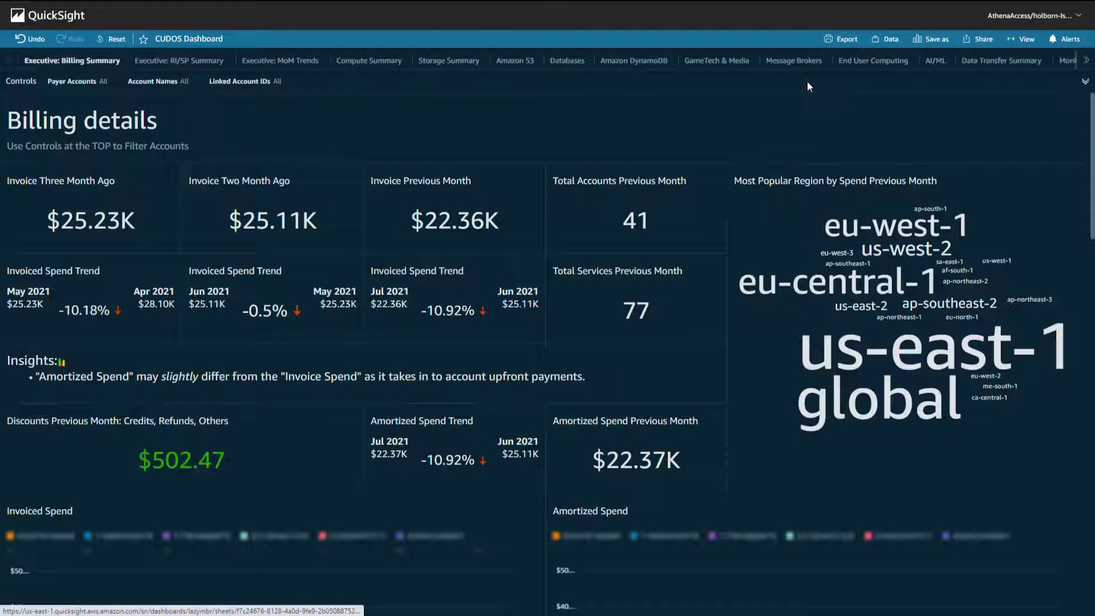
mouse_move(67, 85)
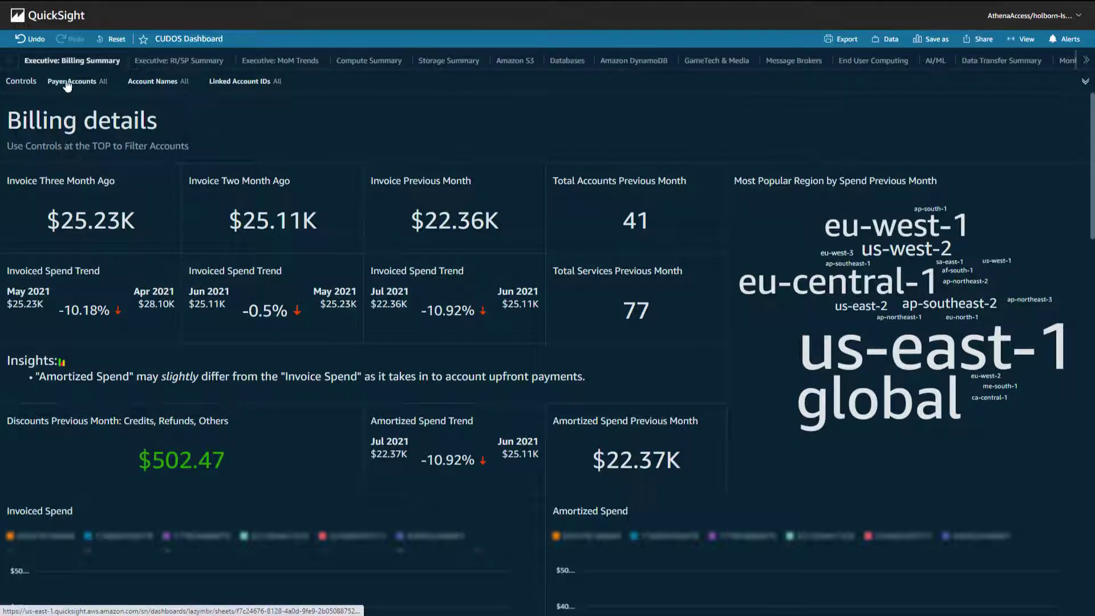
mouse_move(640, 87)
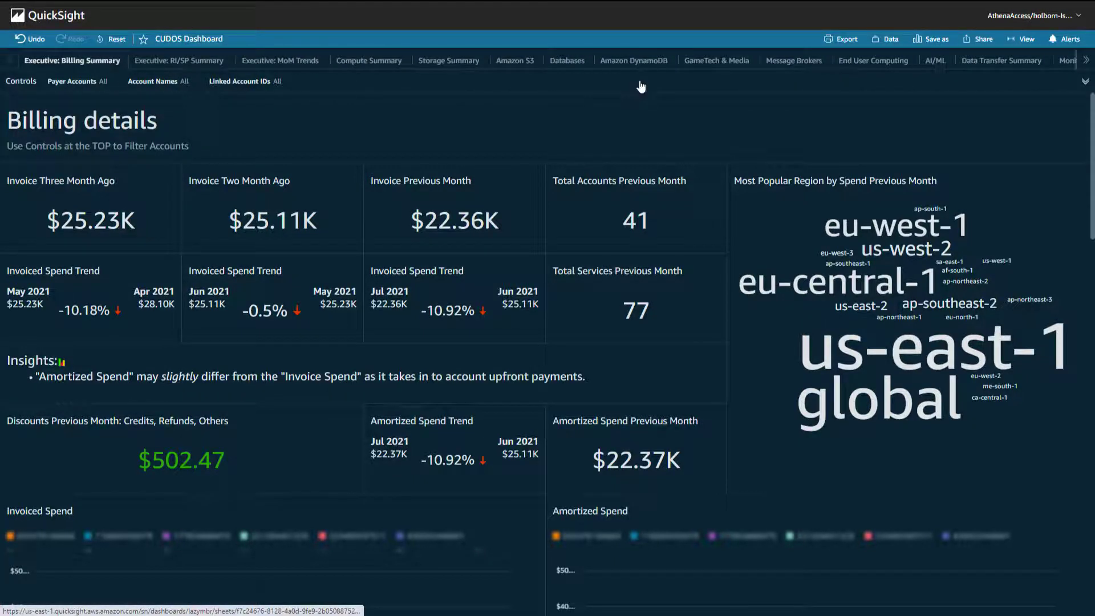
Limit the Billing Summary to a few chosen linked account IDs and scroll its charts
left_click(1082, 81)
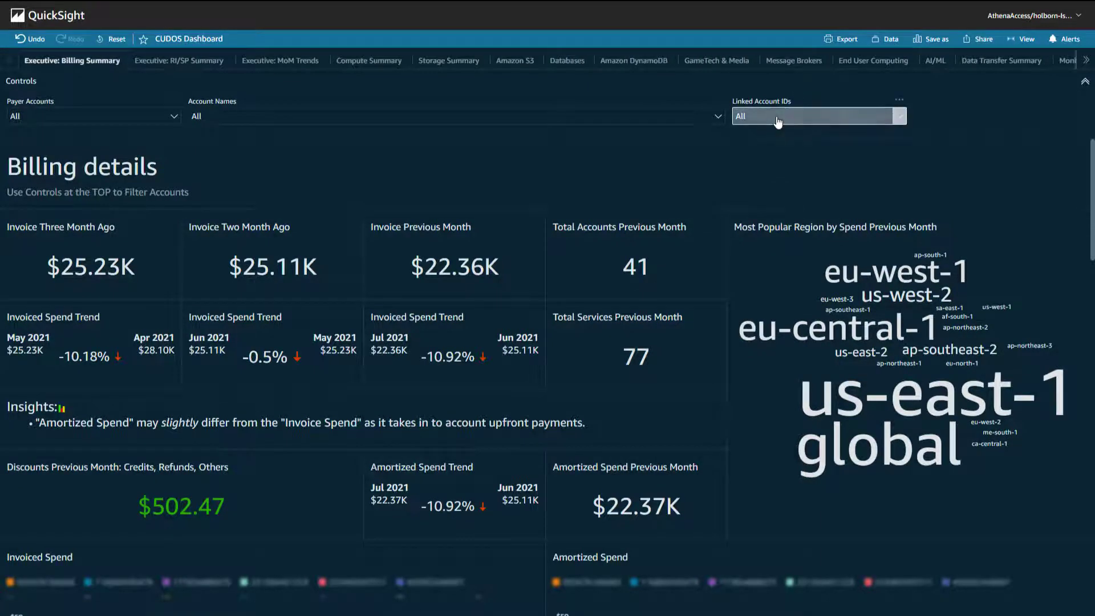
left_click(816, 116)
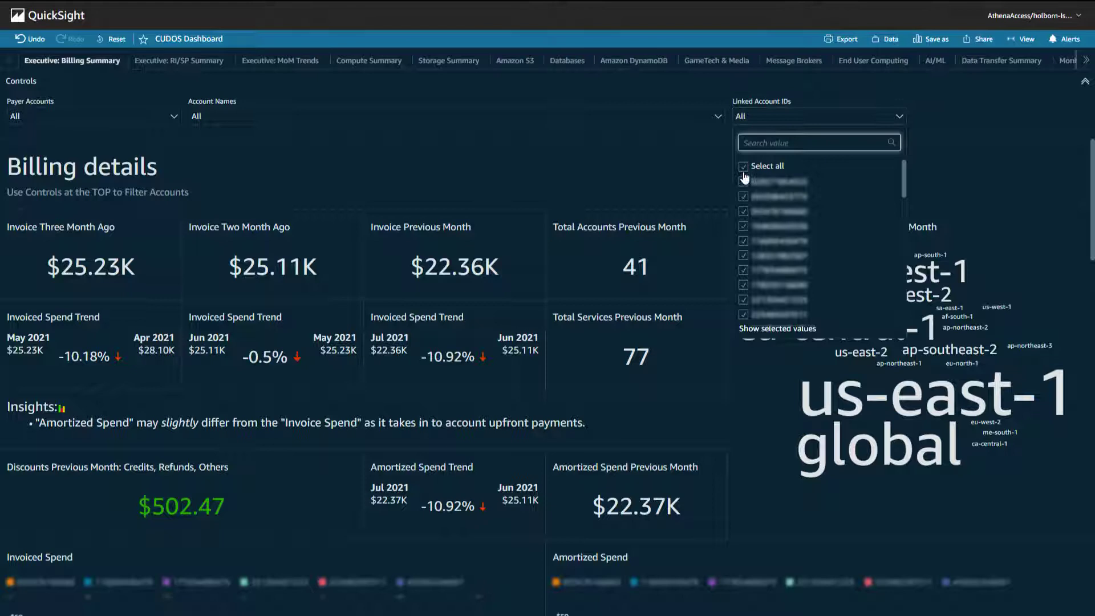
left_click(743, 166)
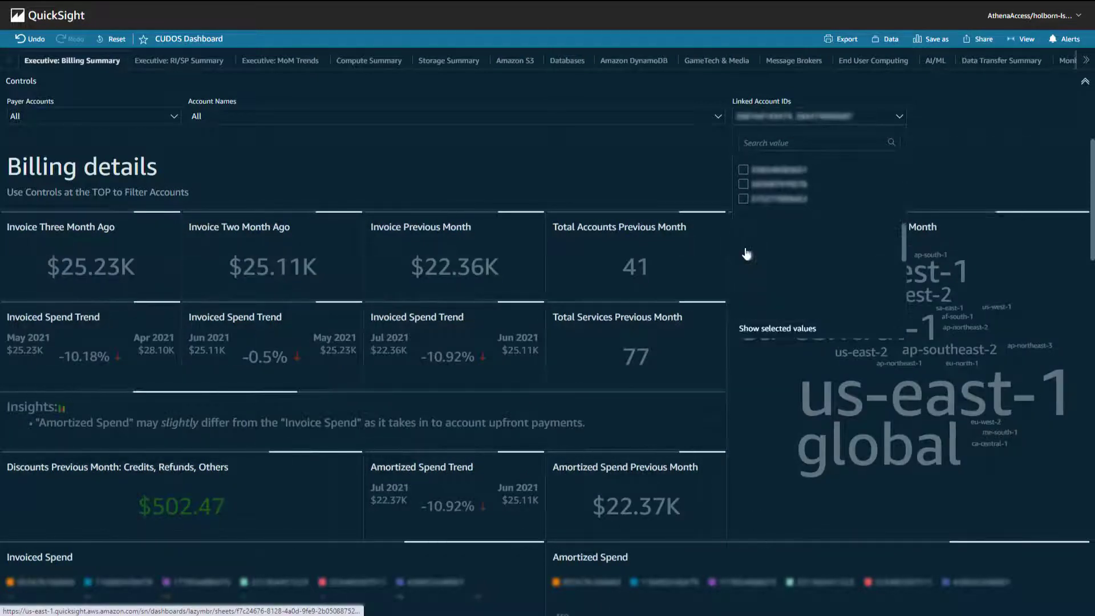
left_click(743, 258)
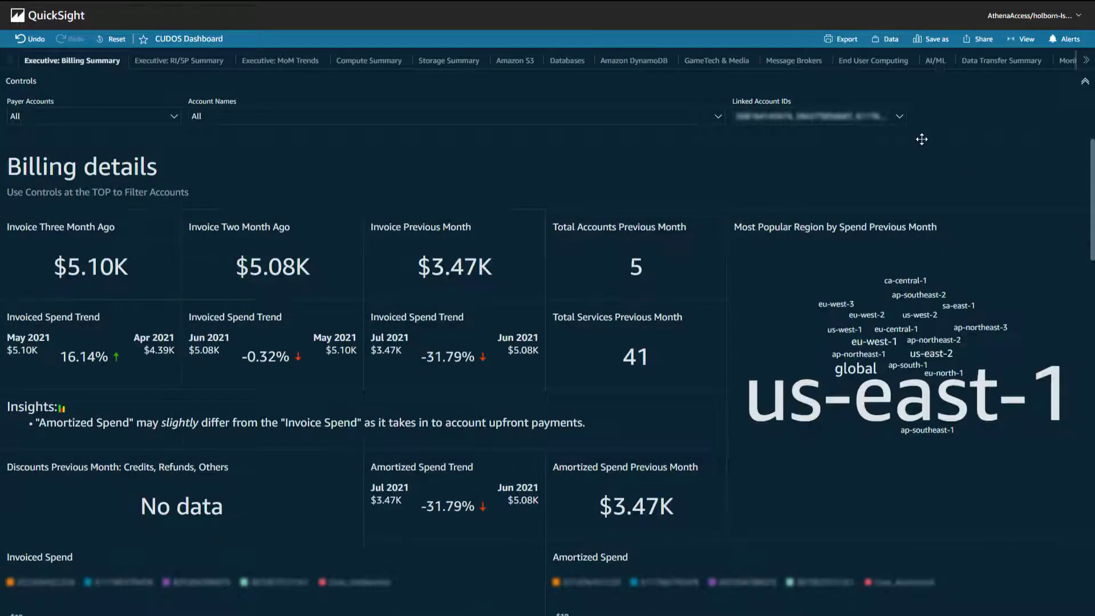
scroll("down", 3)
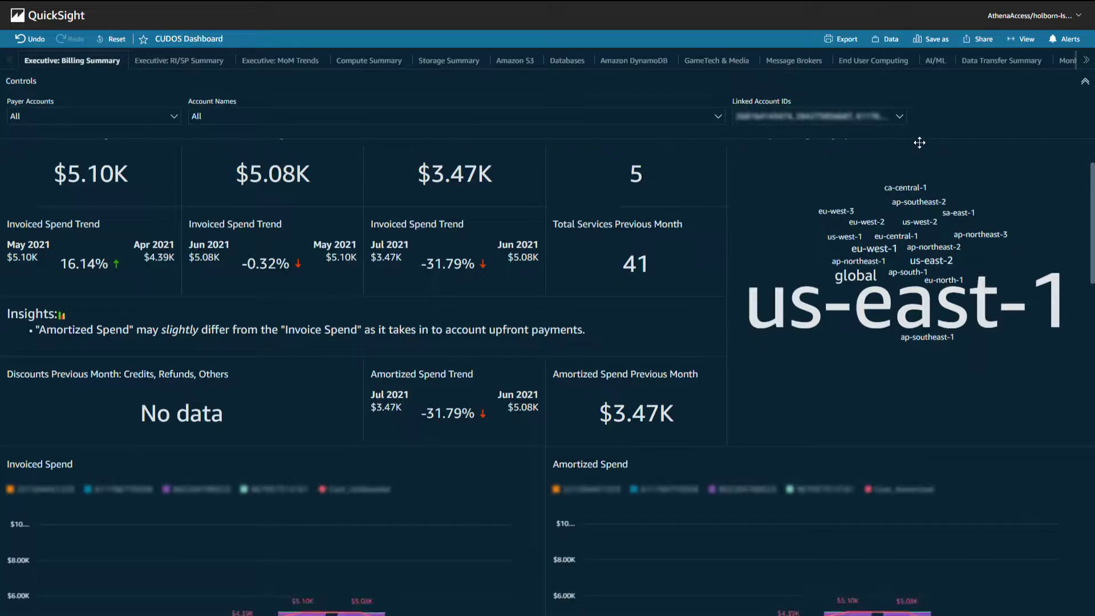
scroll("down", 3)
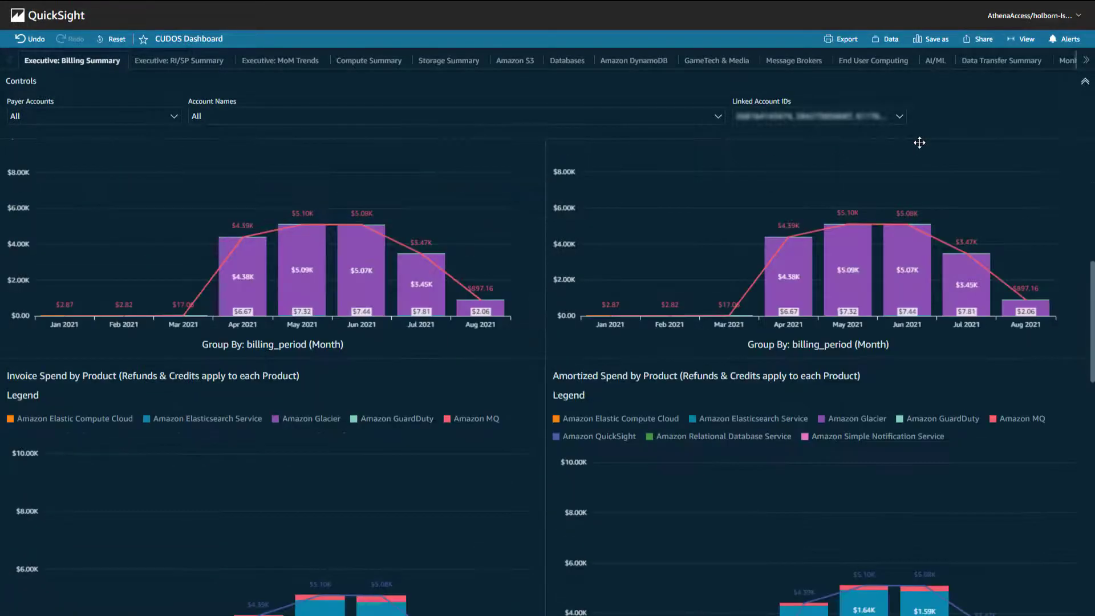
scroll("down", 3)
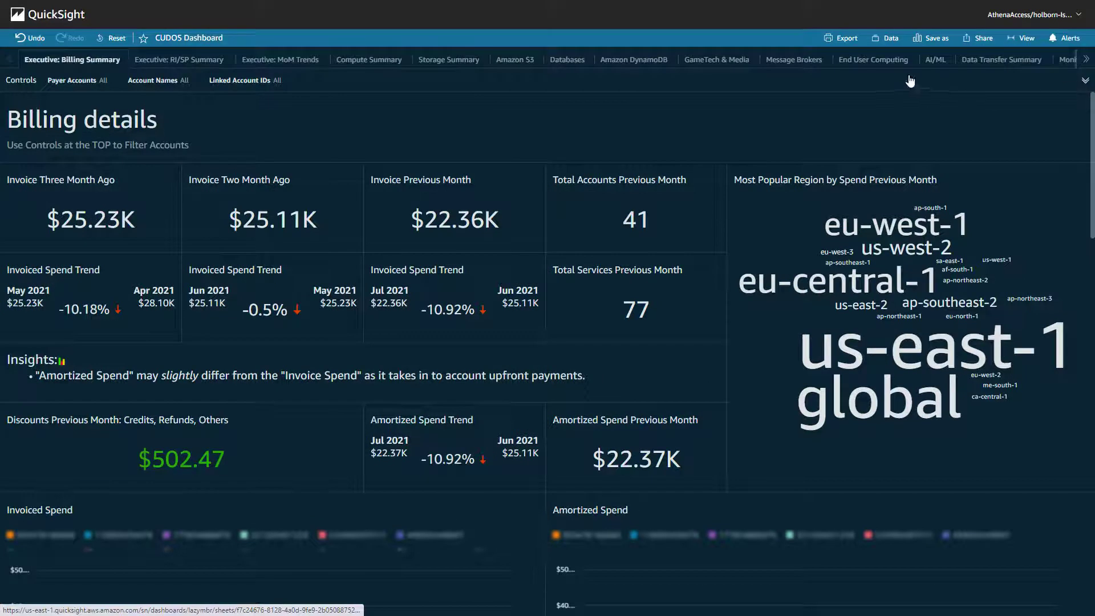
mouse_move(703, 90)
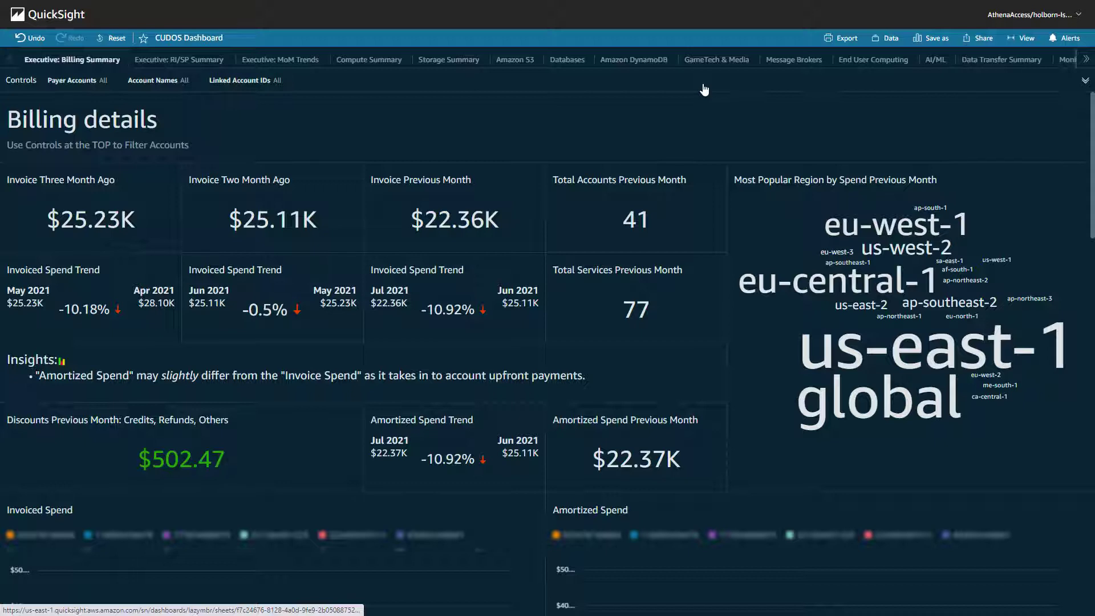
mouse_move(667, 95)
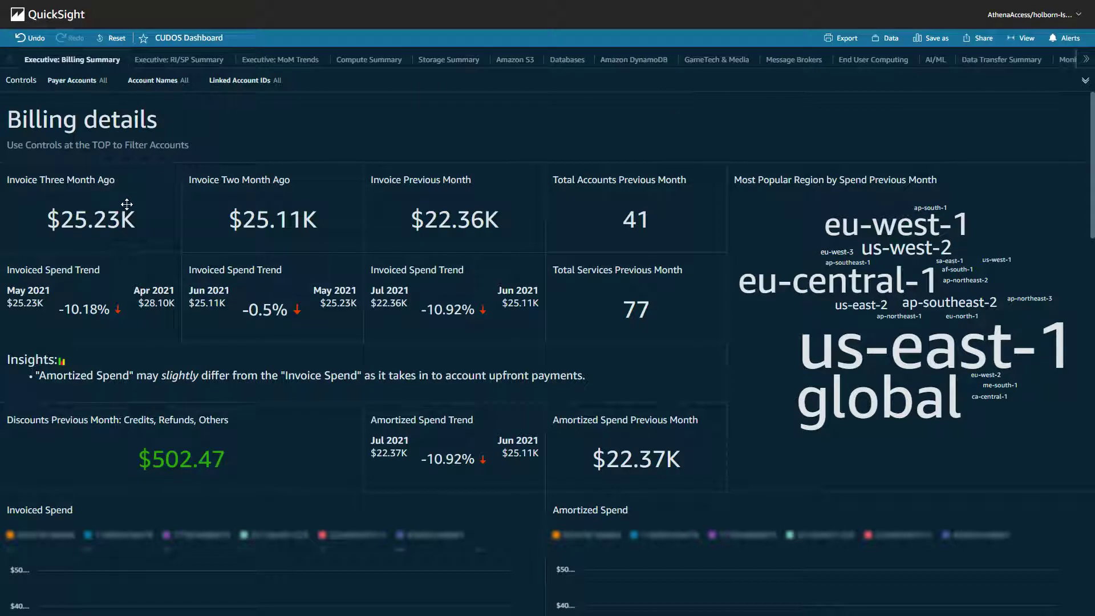
mouse_move(349, 207)
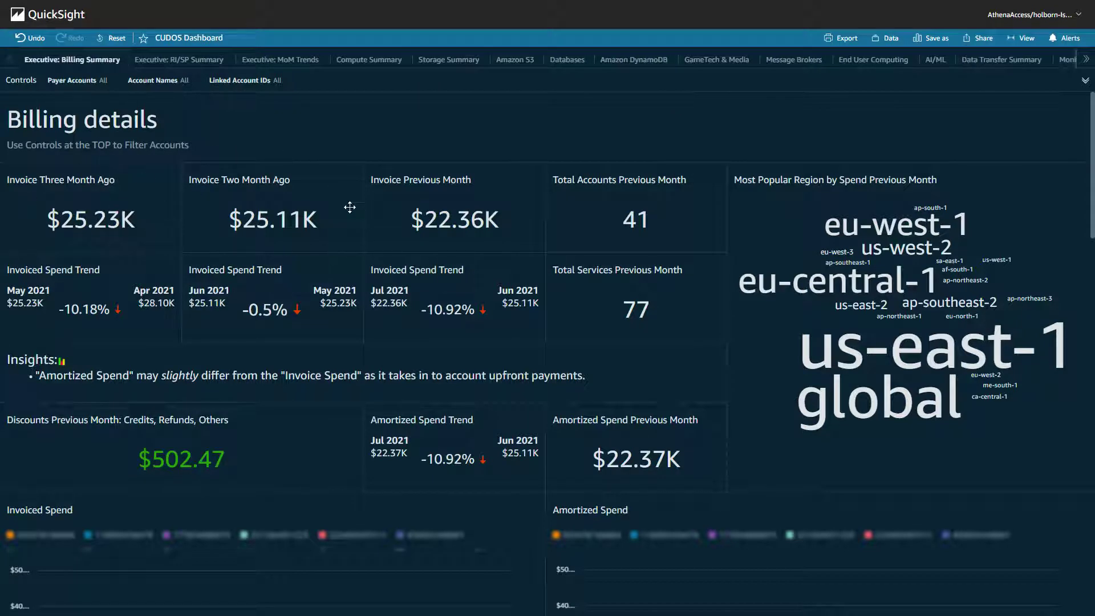
mouse_move(577, 240)
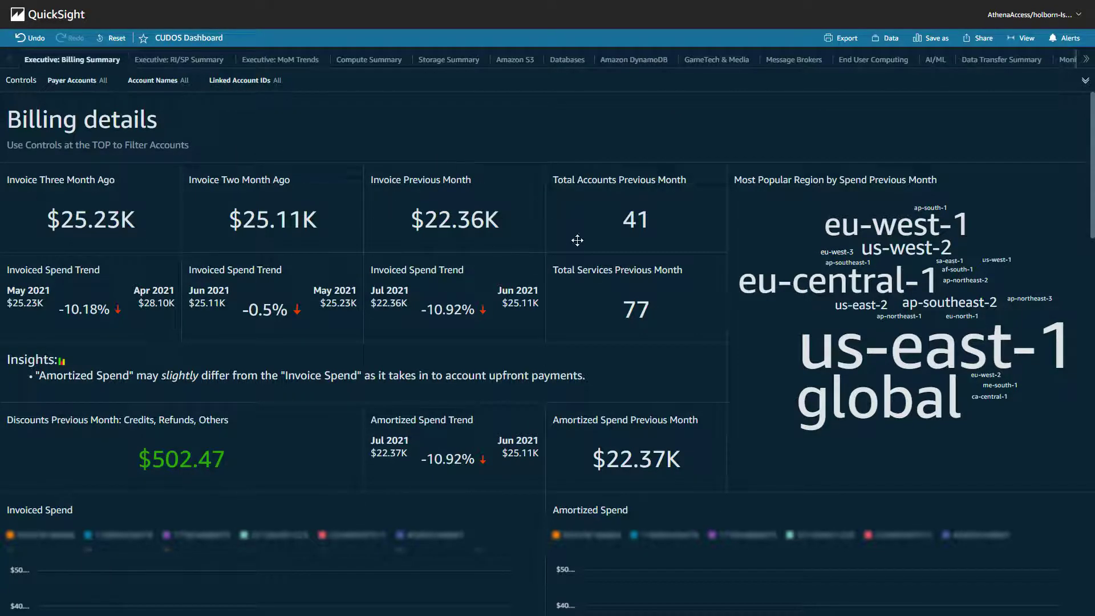
mouse_move(692, 226)
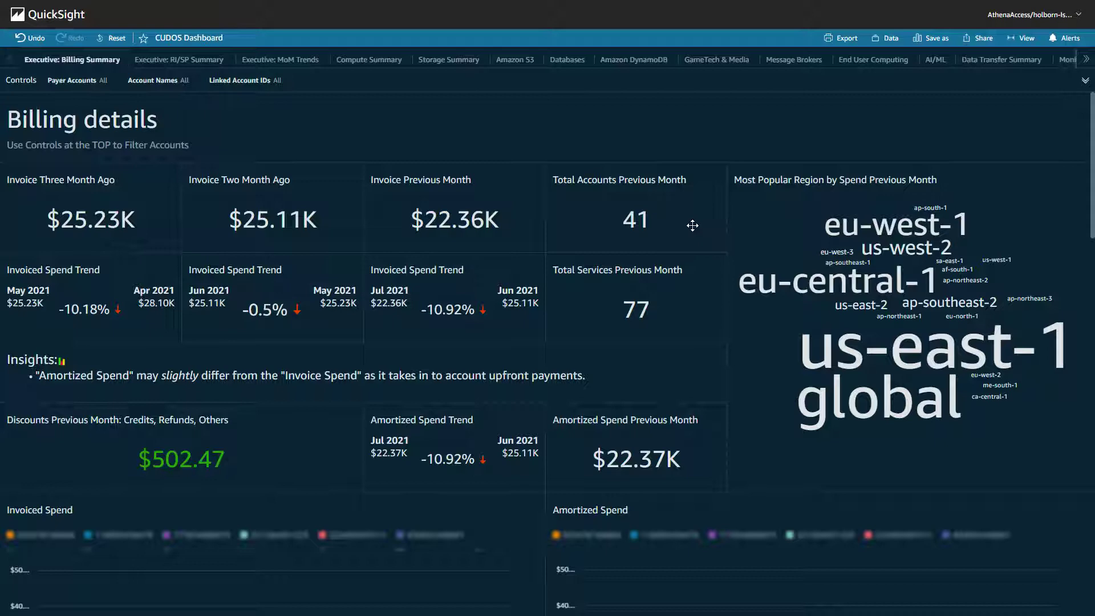
scroll("down", 3)
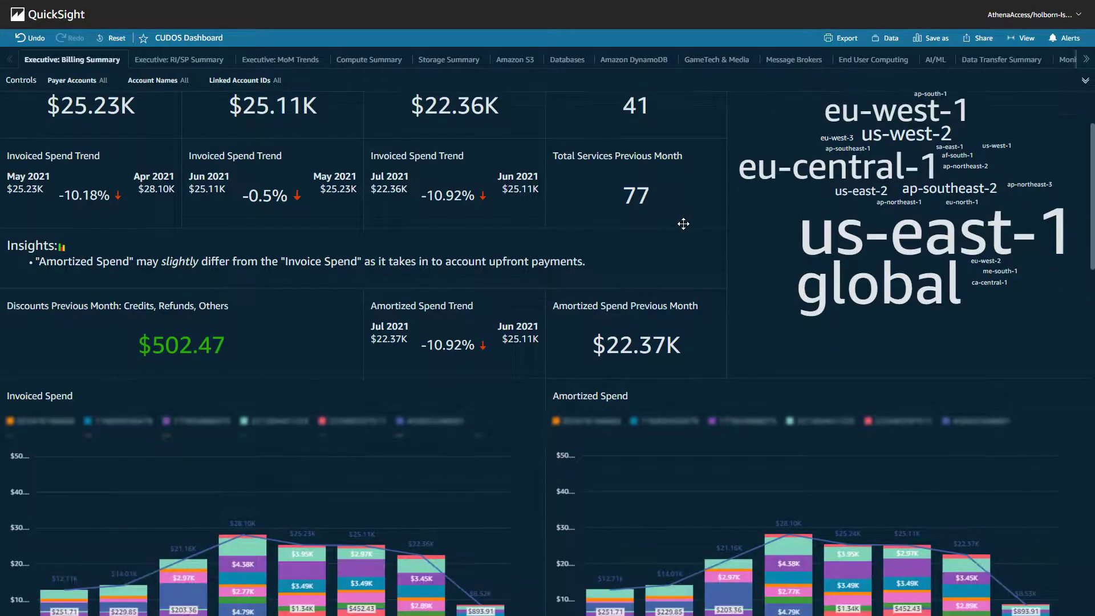
scroll("down", 3)
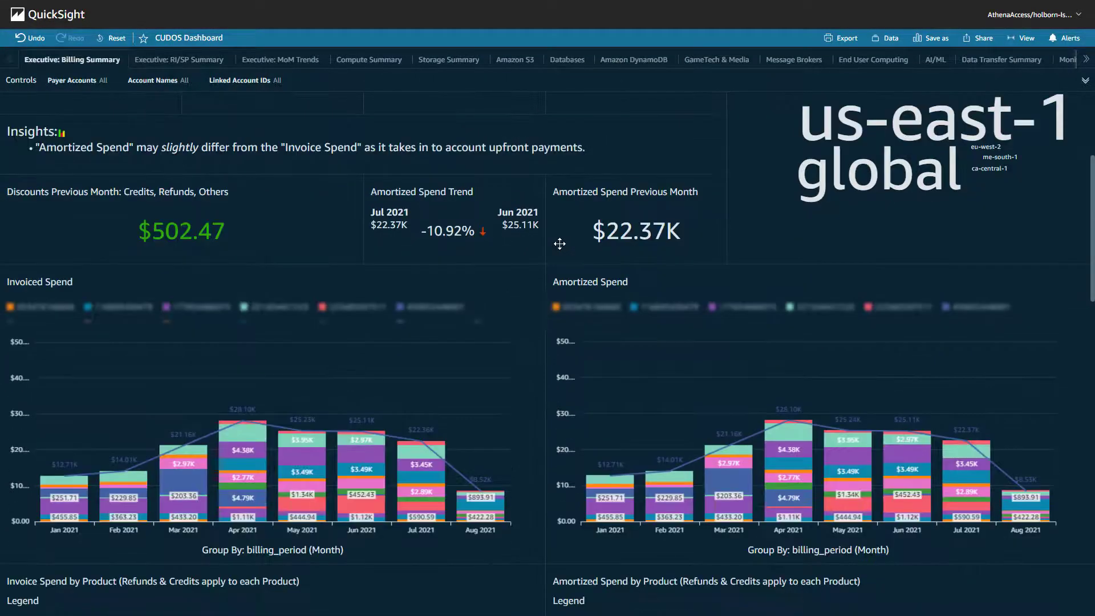
scroll("down", 3)
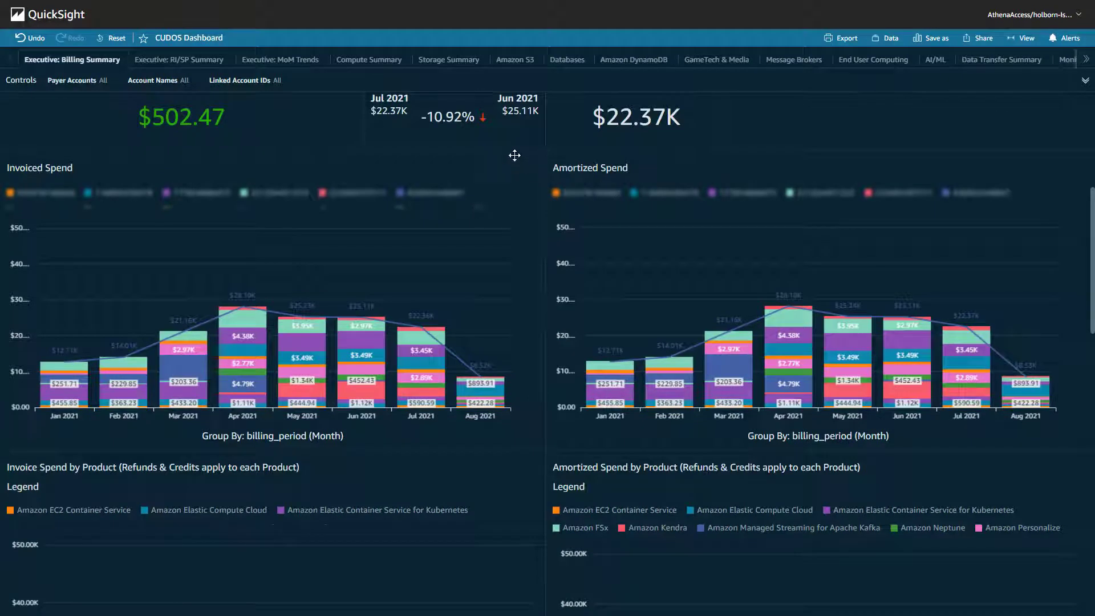
mouse_move(461, 171)
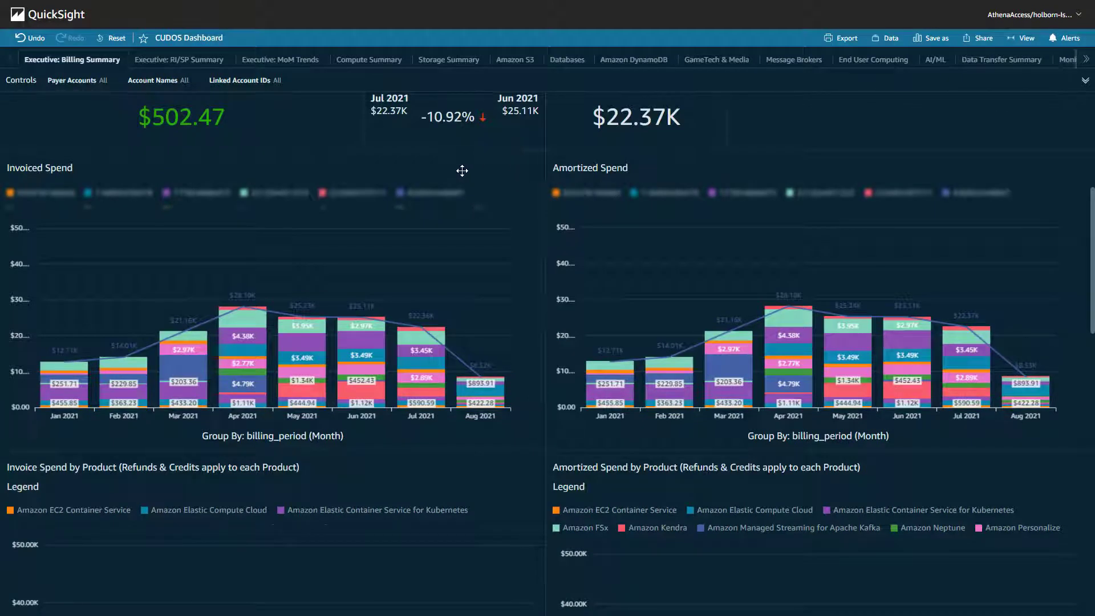
mouse_move(644, 179)
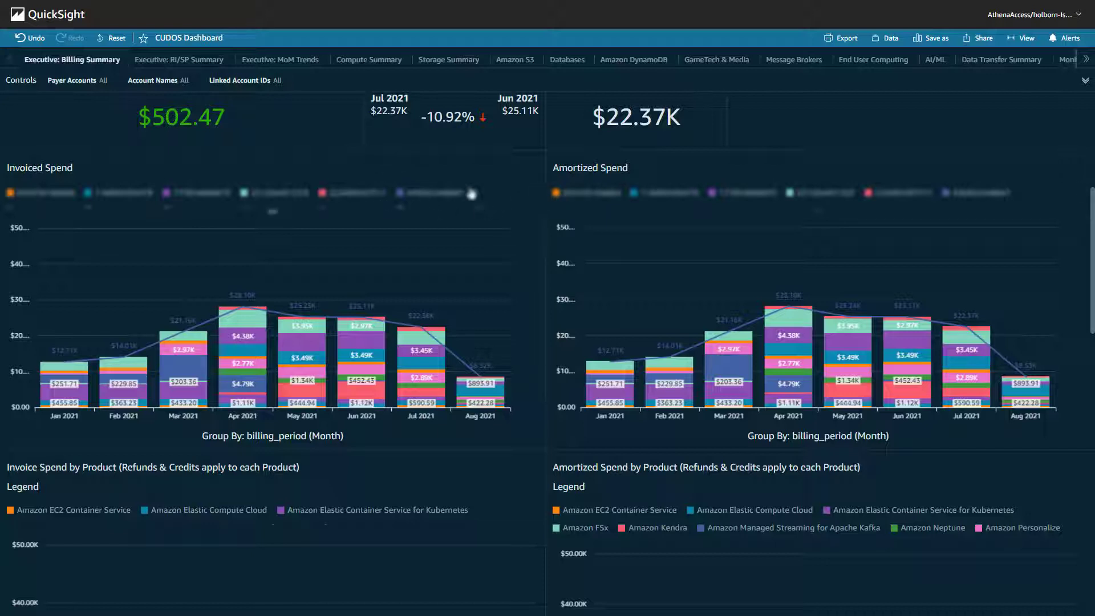
mouse_move(513, 177)
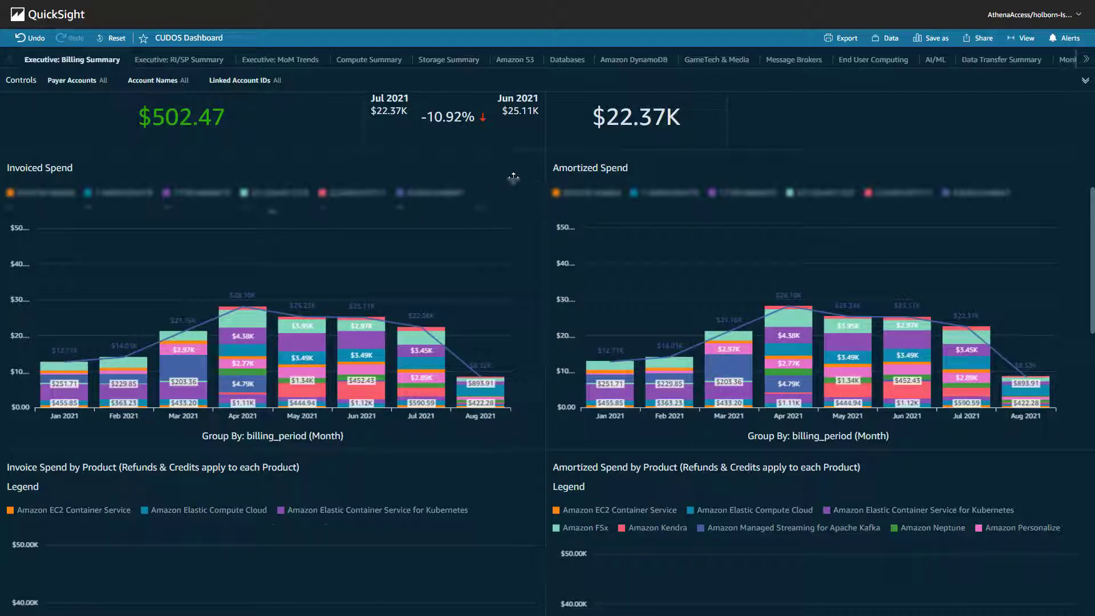
scroll("down", 3)
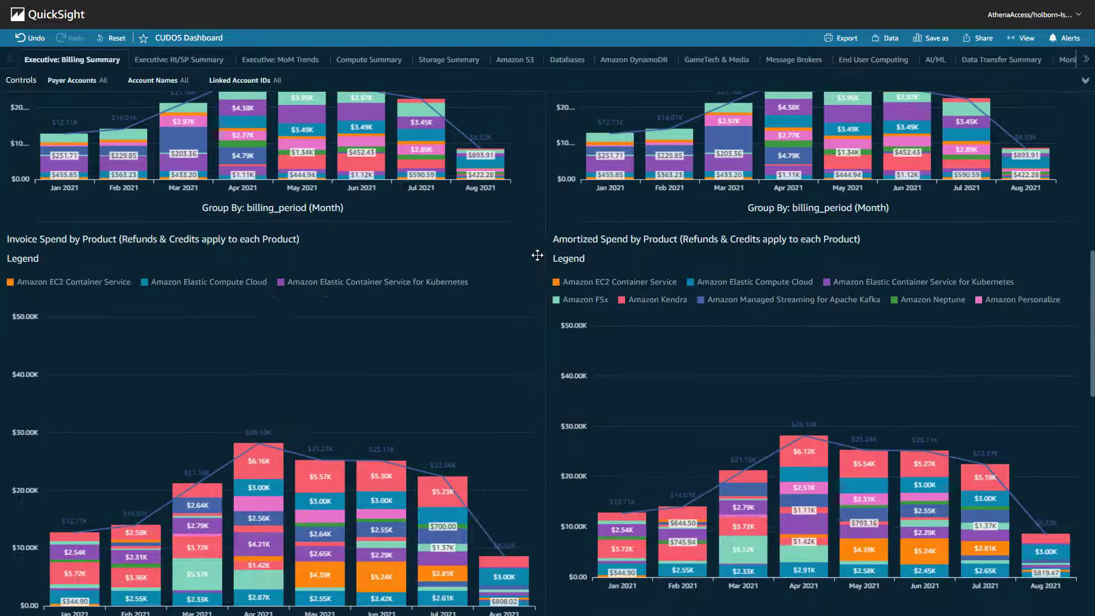
scroll("down", 3)
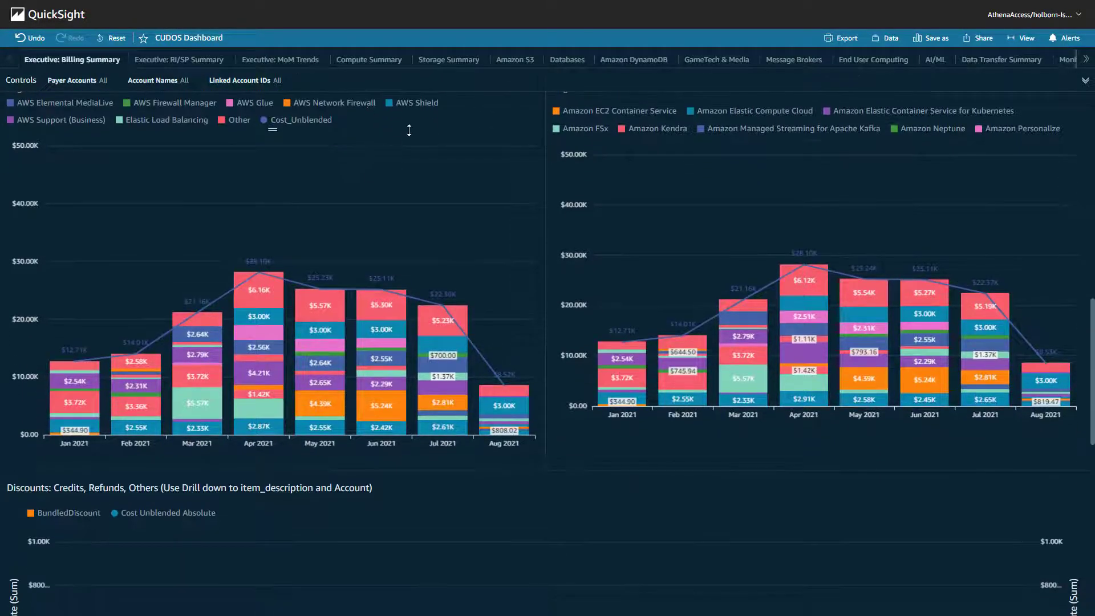
mouse_move(500, 123)
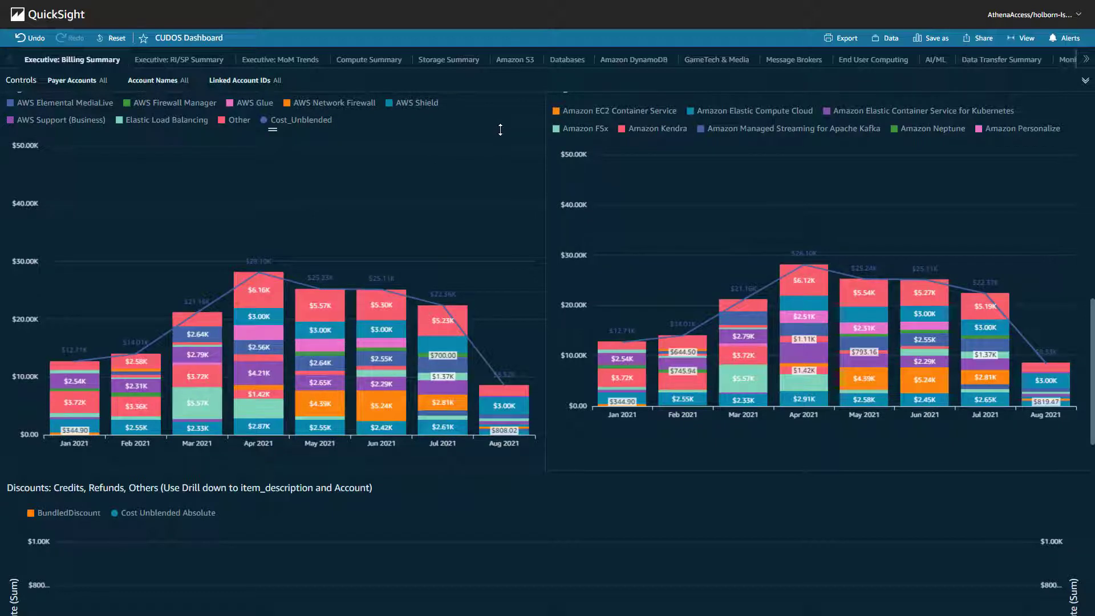
mouse_move(442, 323)
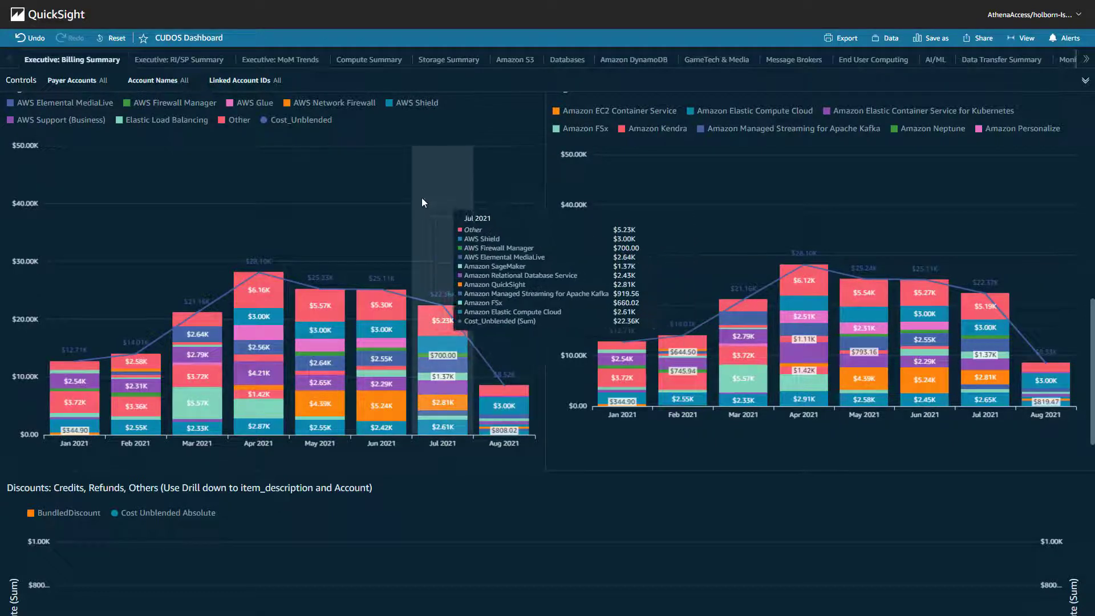
mouse_move(350, 204)
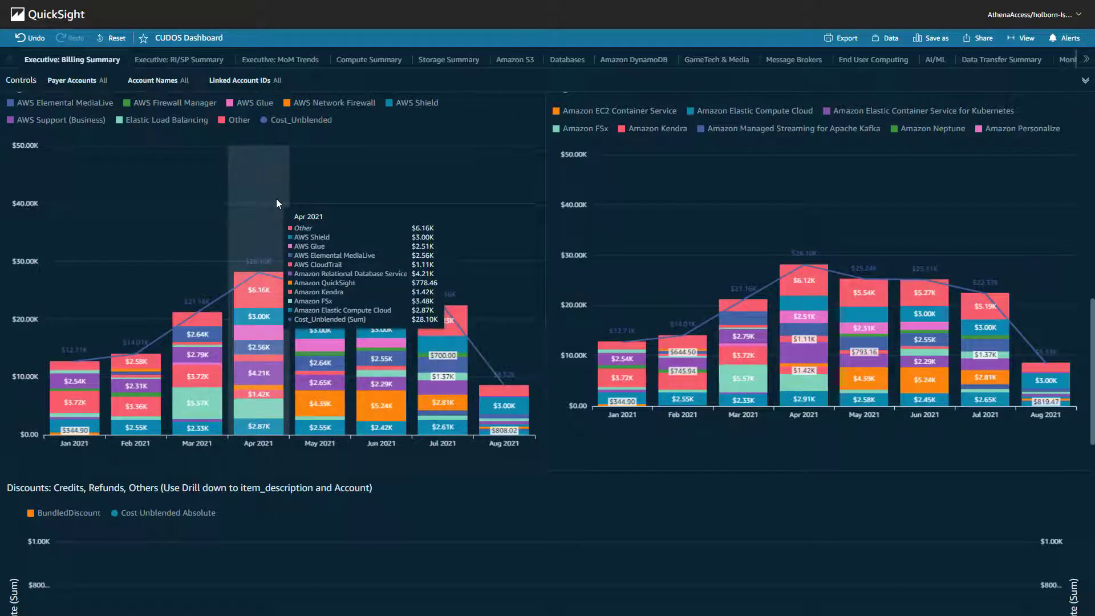
mouse_move(546, 182)
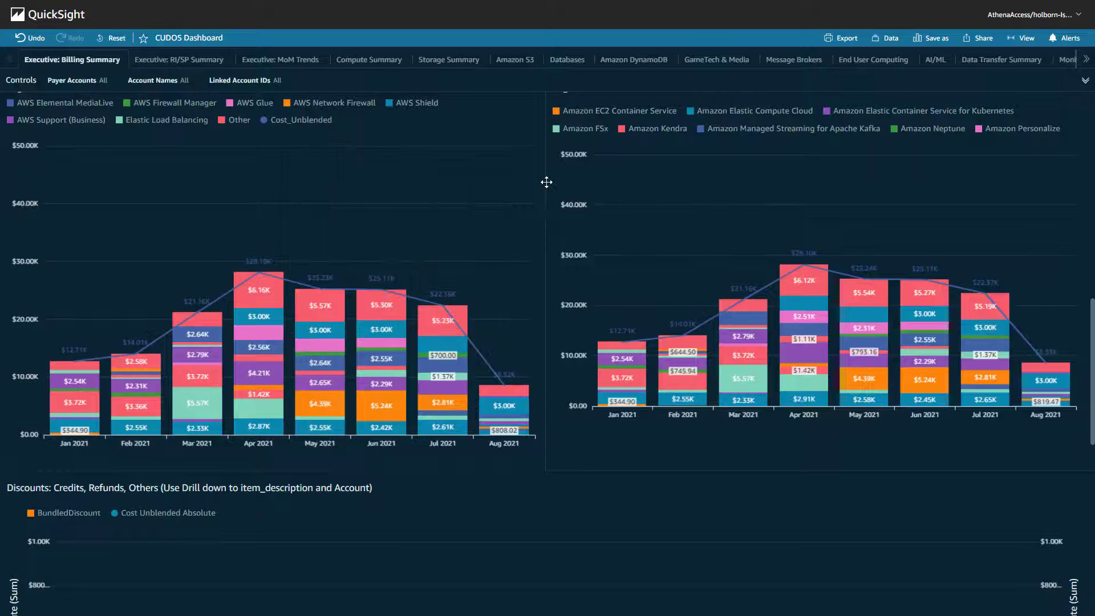
scroll("down", 3)
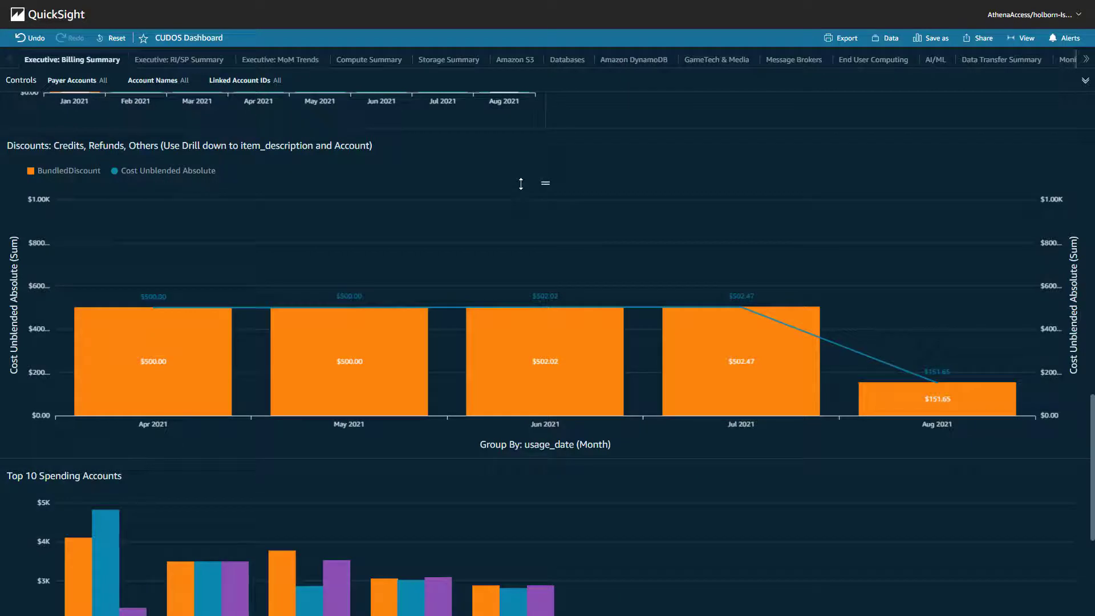
Scroll down the Compute Summary sheet to view EC2 recommendations and insights
scroll("down", 3)
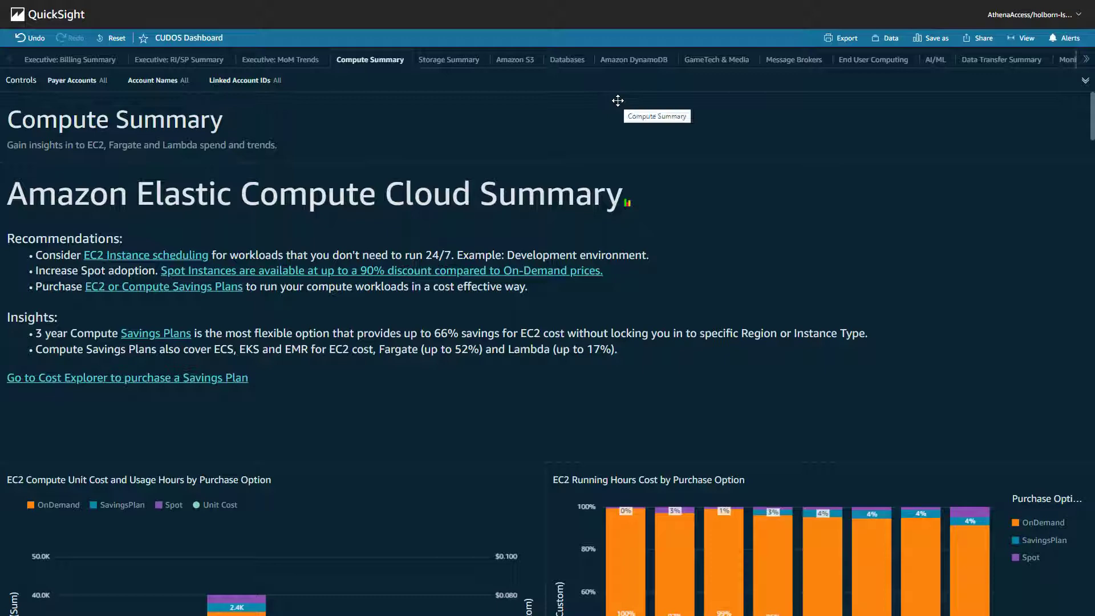
Review the EC2, Fargate and Lambda charts, then switch to the Storage Summary sheet
scroll("down", 3)
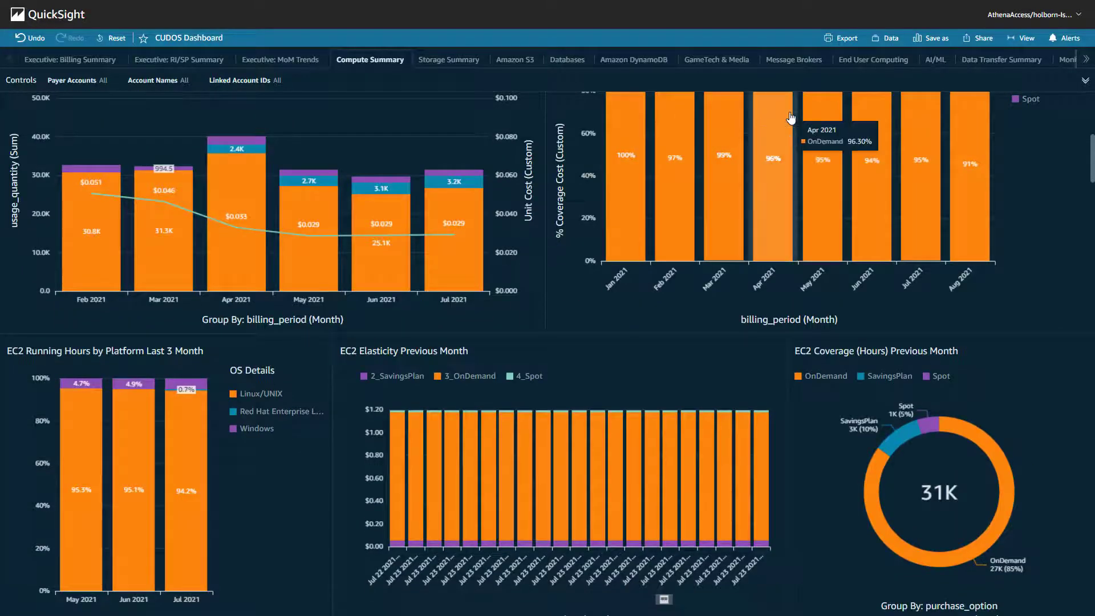
scroll("down", 3)
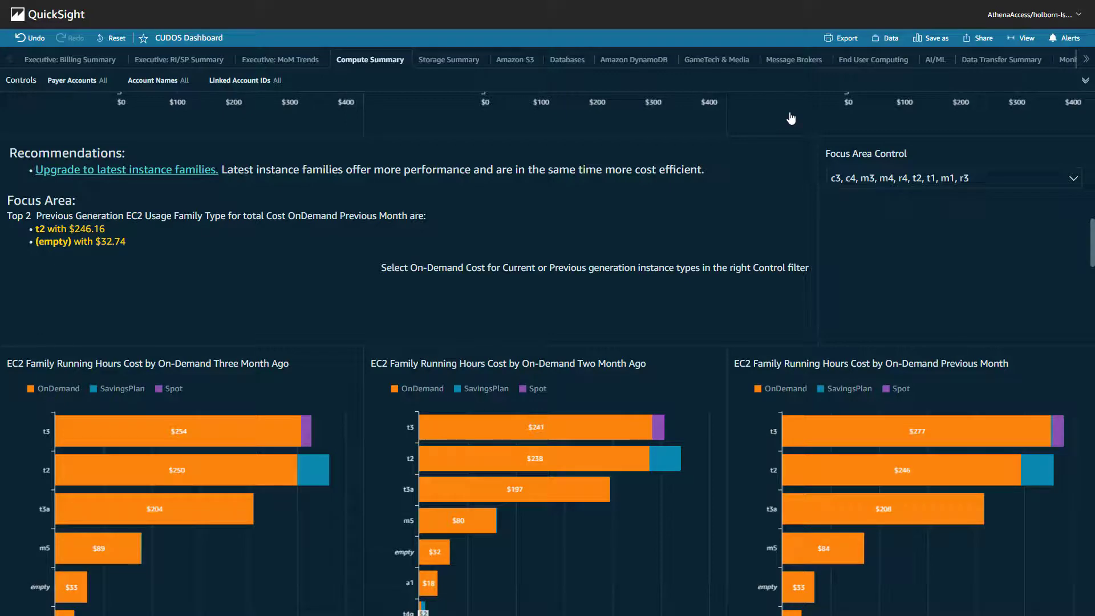
scroll("down", 3)
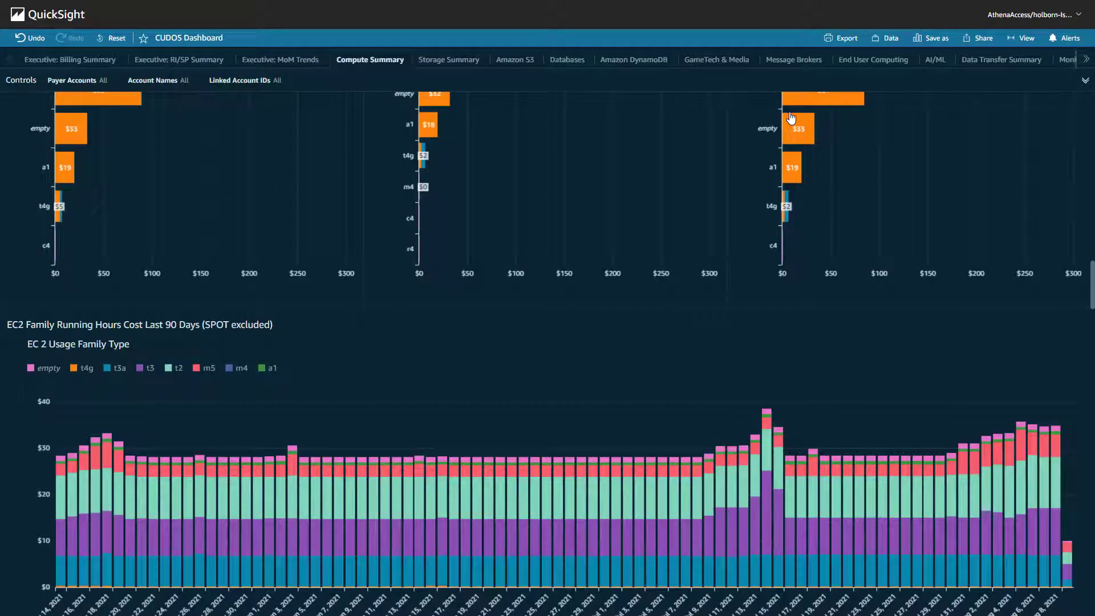
scroll("down", 3)
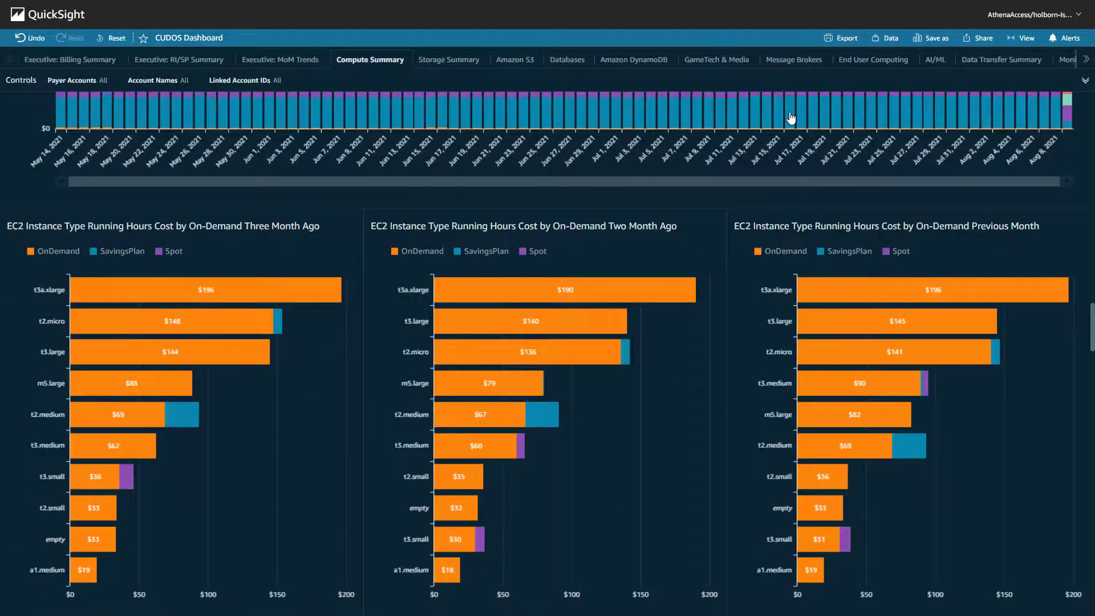
scroll("down", 3)
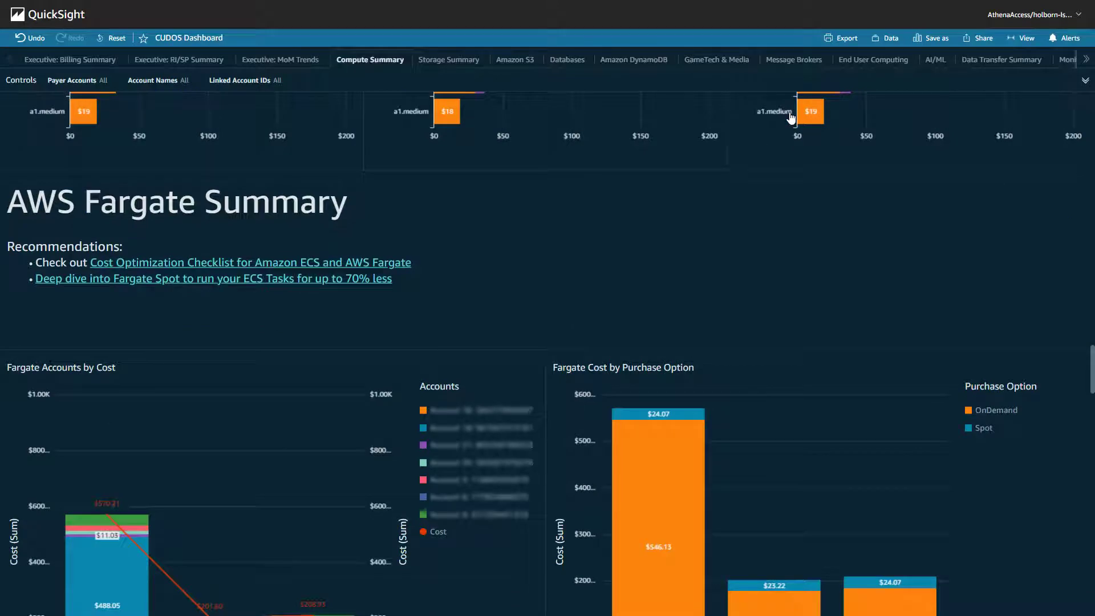
scroll("down", 3)
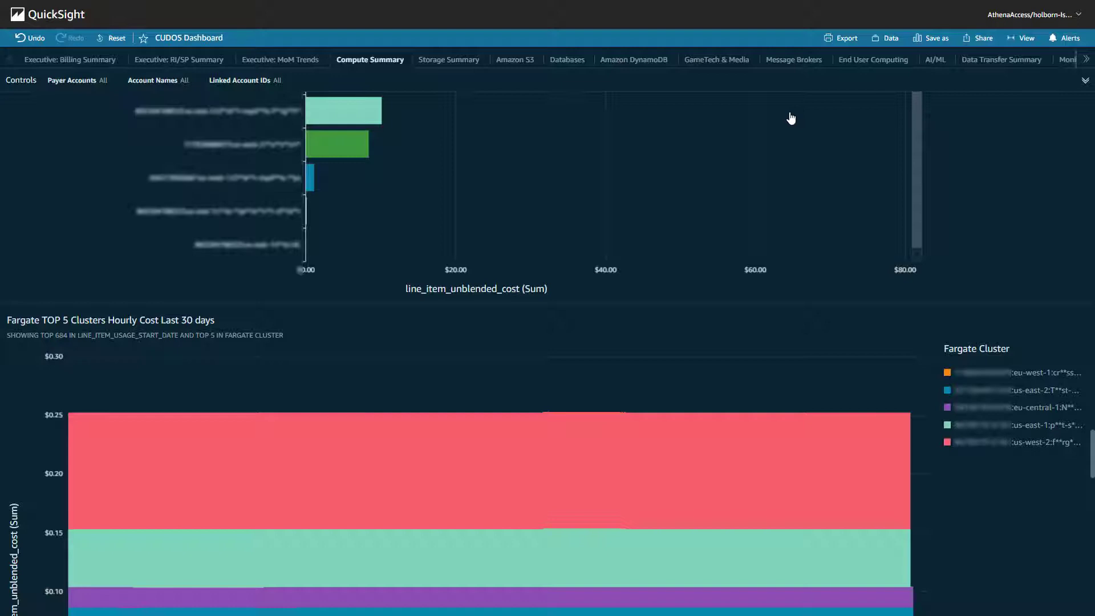
mouse_move(796, 112)
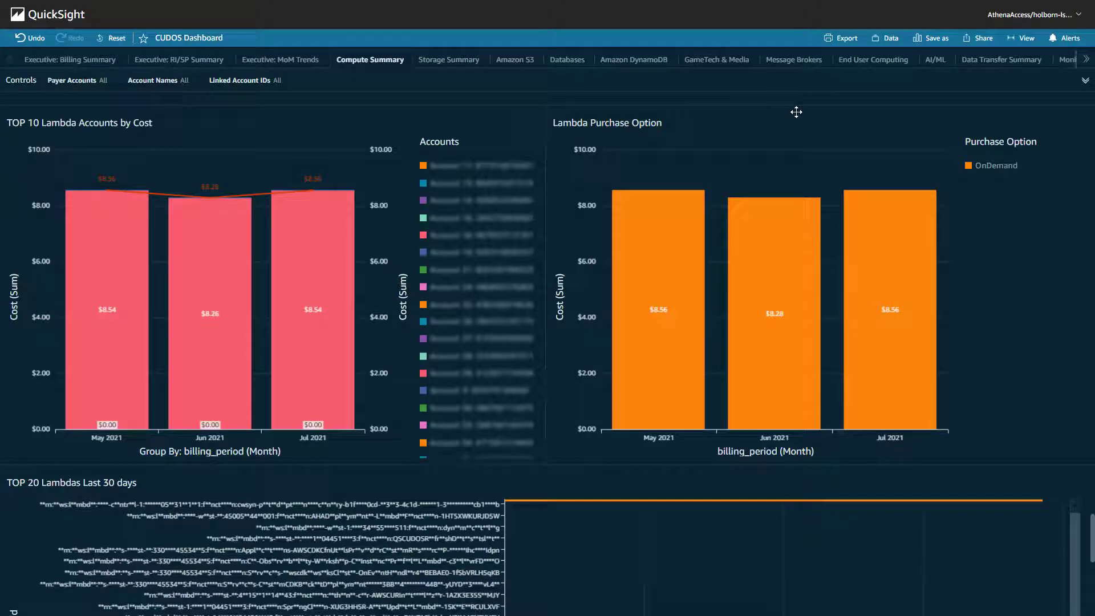
scroll("down", 3)
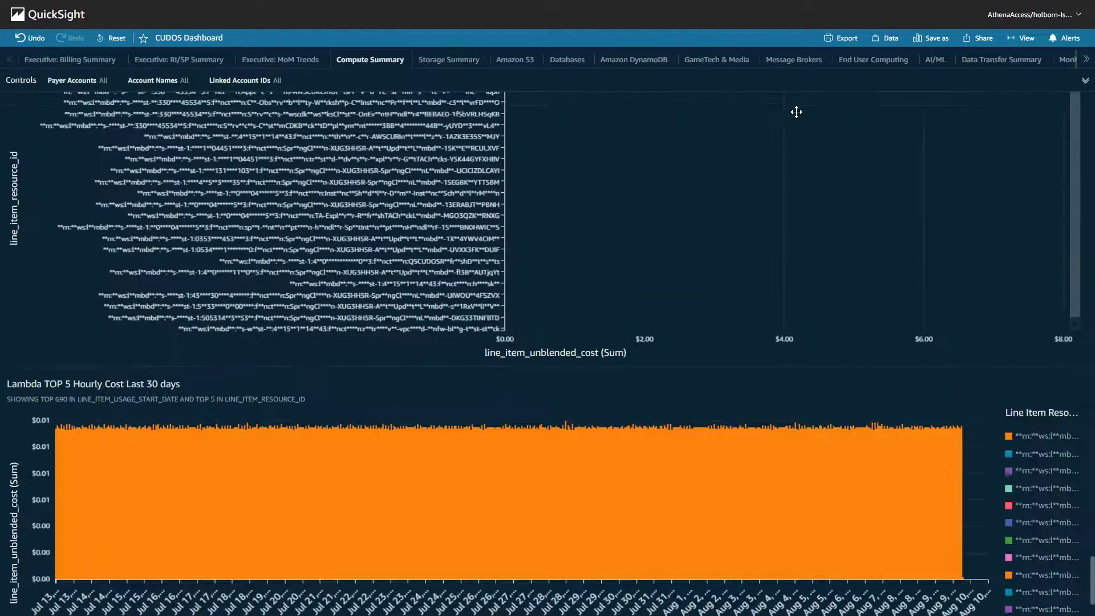
scroll("down", 3)
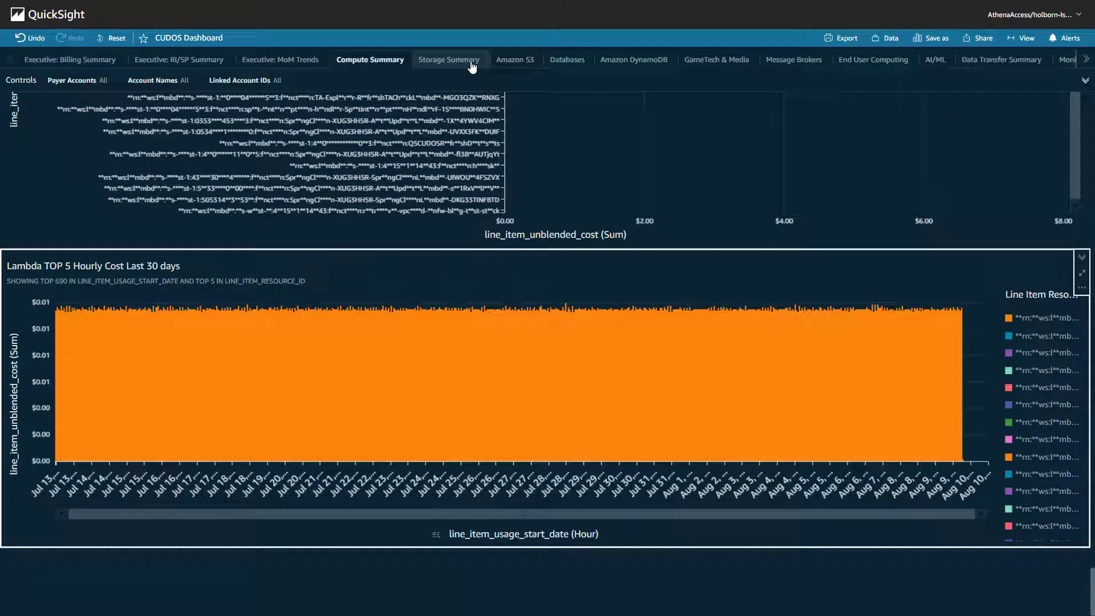
left_click(449, 59)
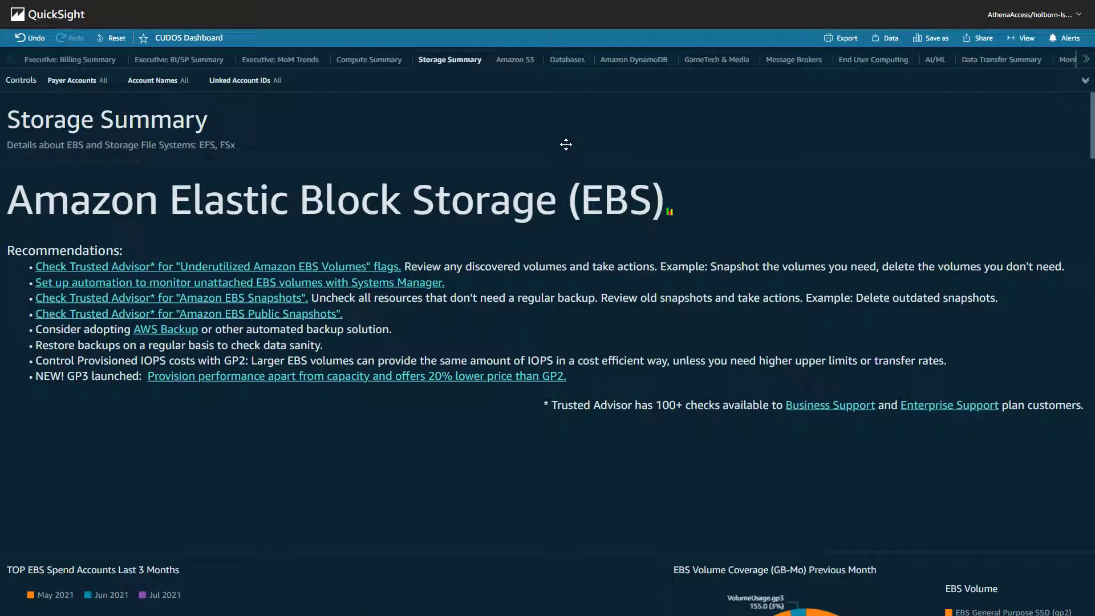
Scroll through the Storage Summary's EBS and EFS/FSx charts
scroll("down", 3)
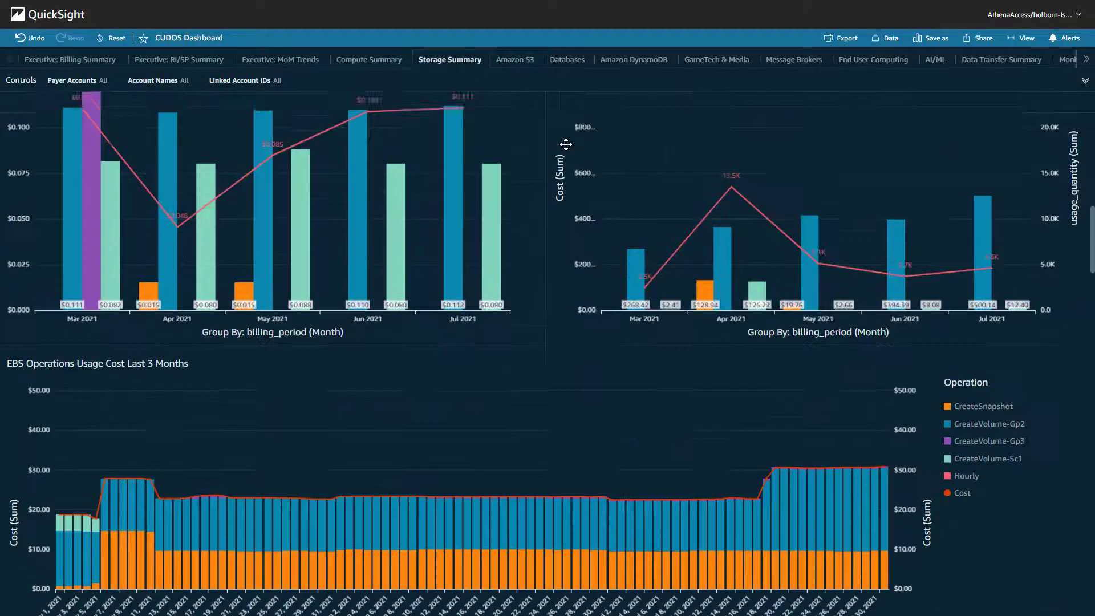
scroll("down", 3)
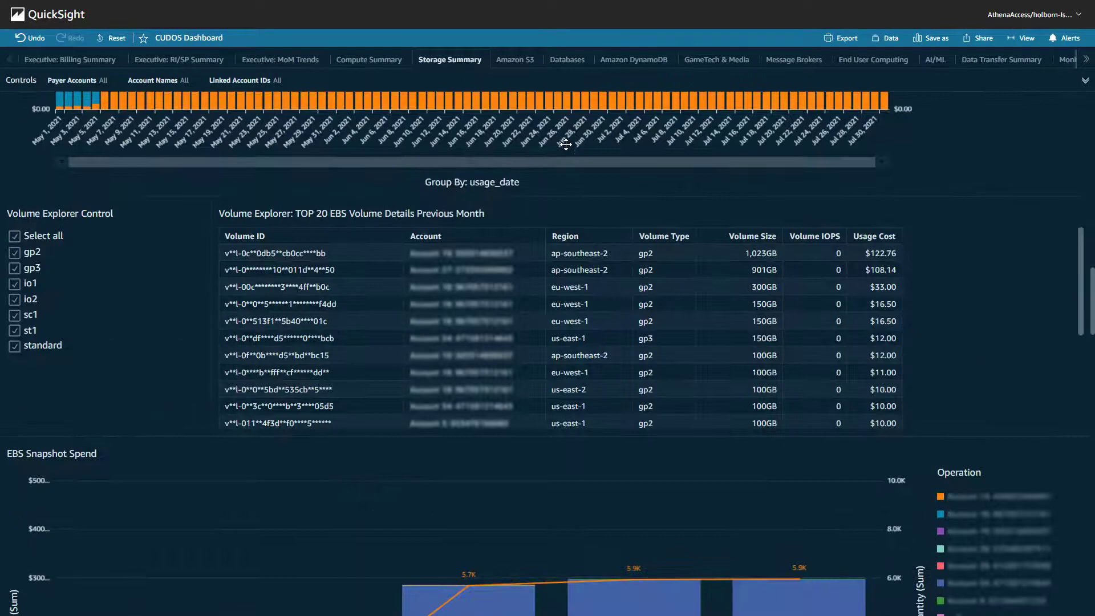
scroll("down", 3)
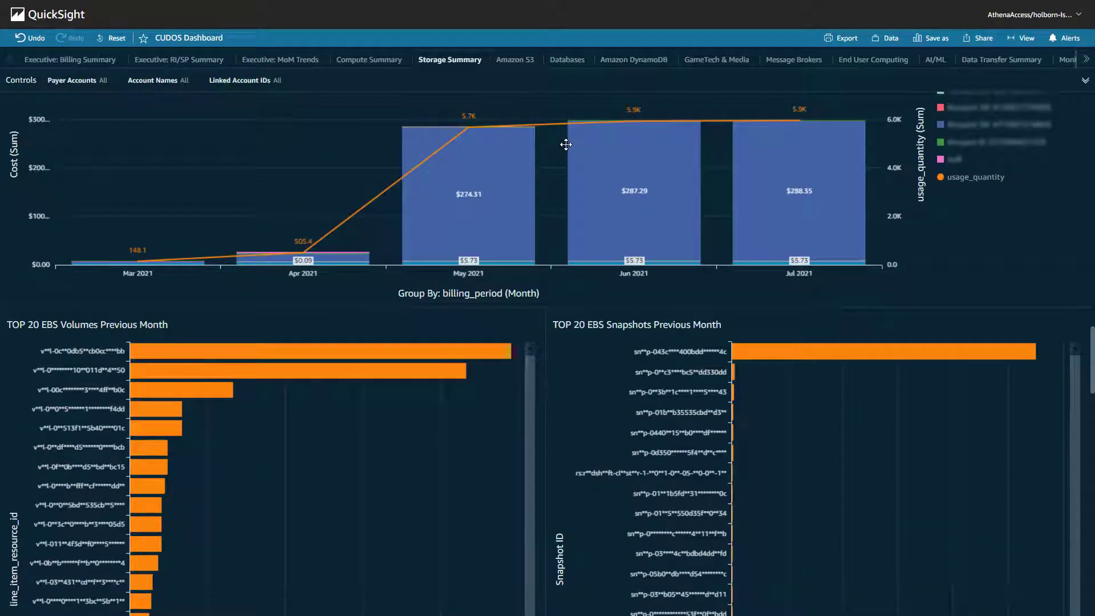
scroll("down", 3)
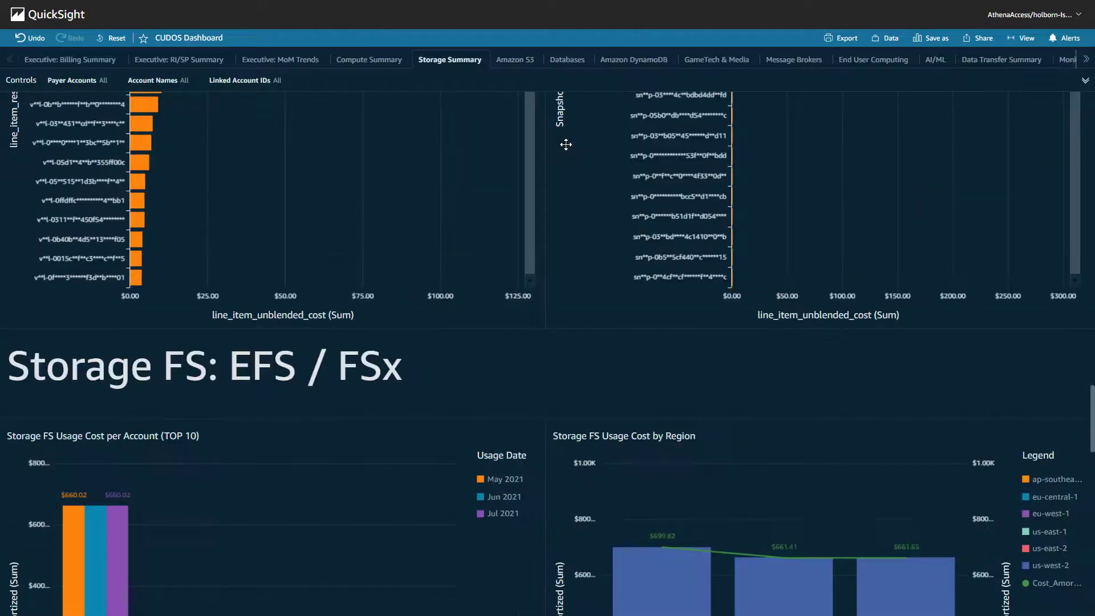
scroll("down", 3)
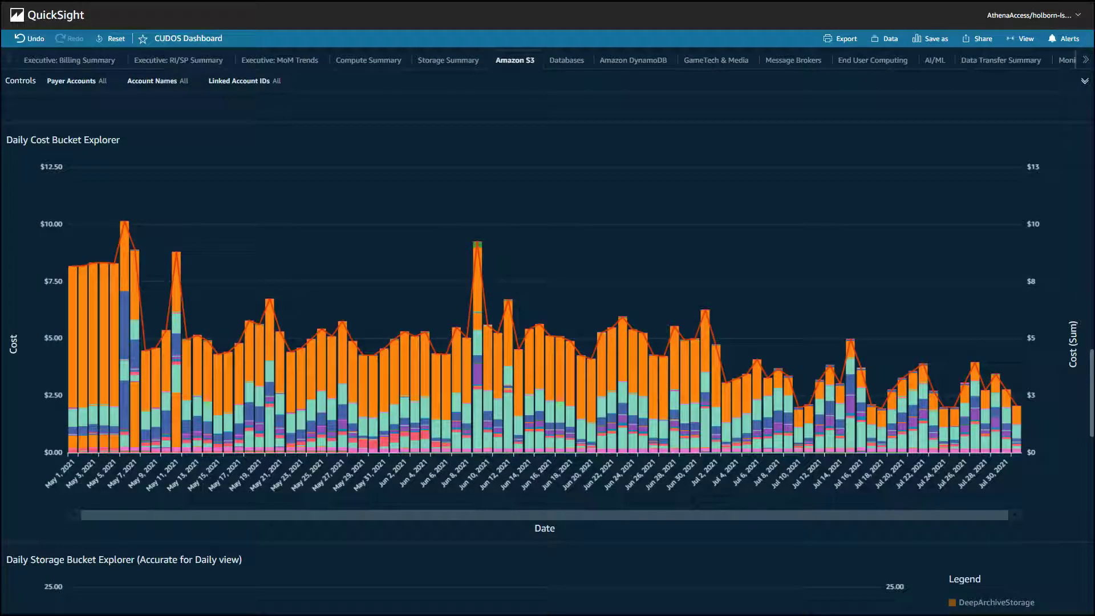
Flip between the Databases and Amazon S3 sheets, then open Executive: MoM Trends
left_click(566, 59)
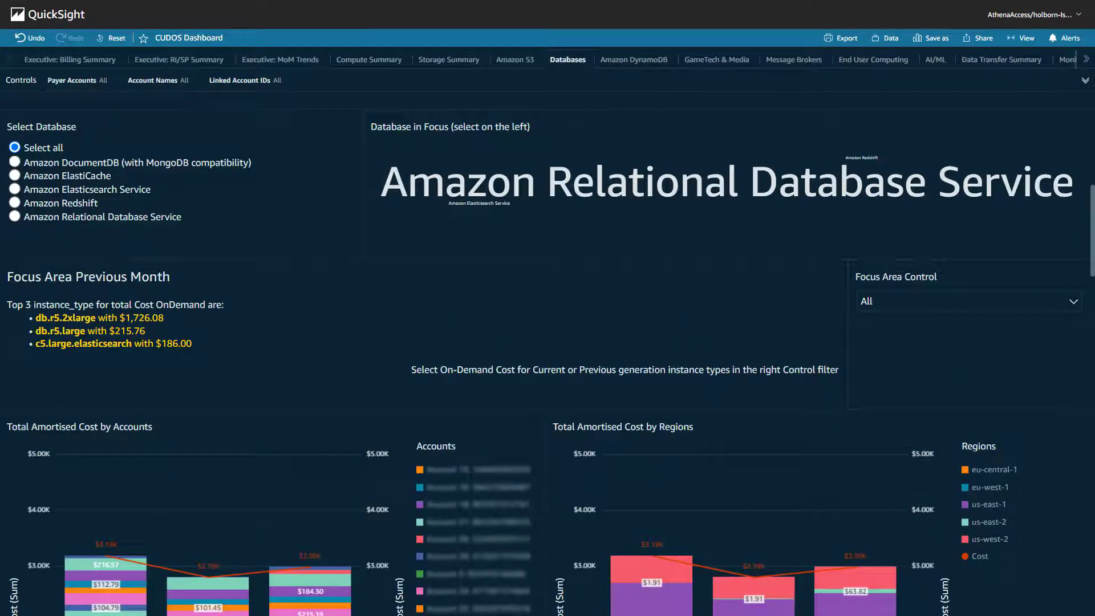
left_click(515, 59)
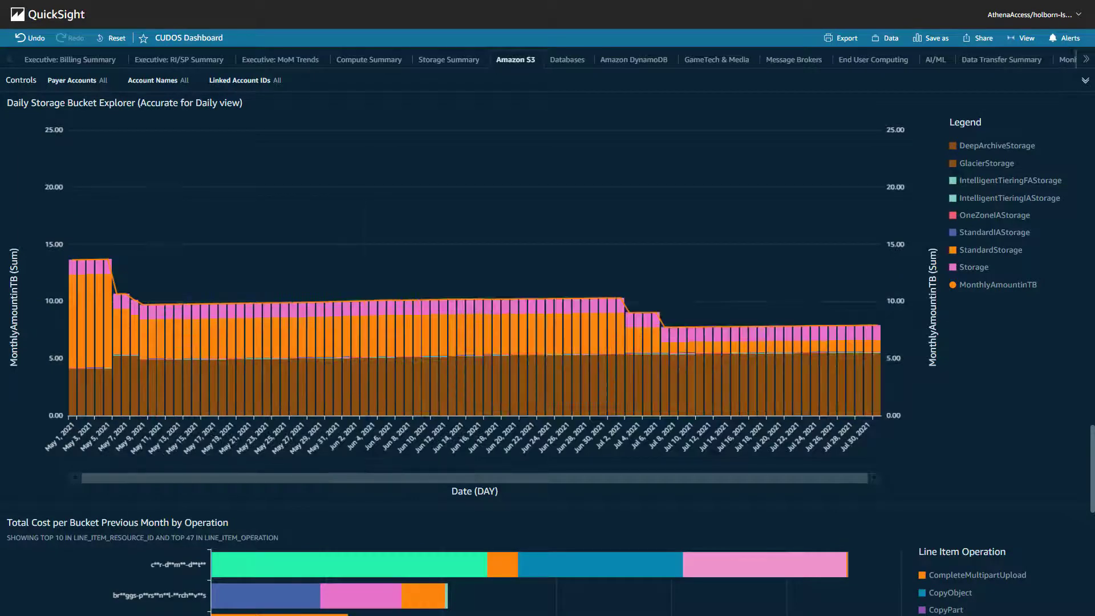
left_click(567, 60)
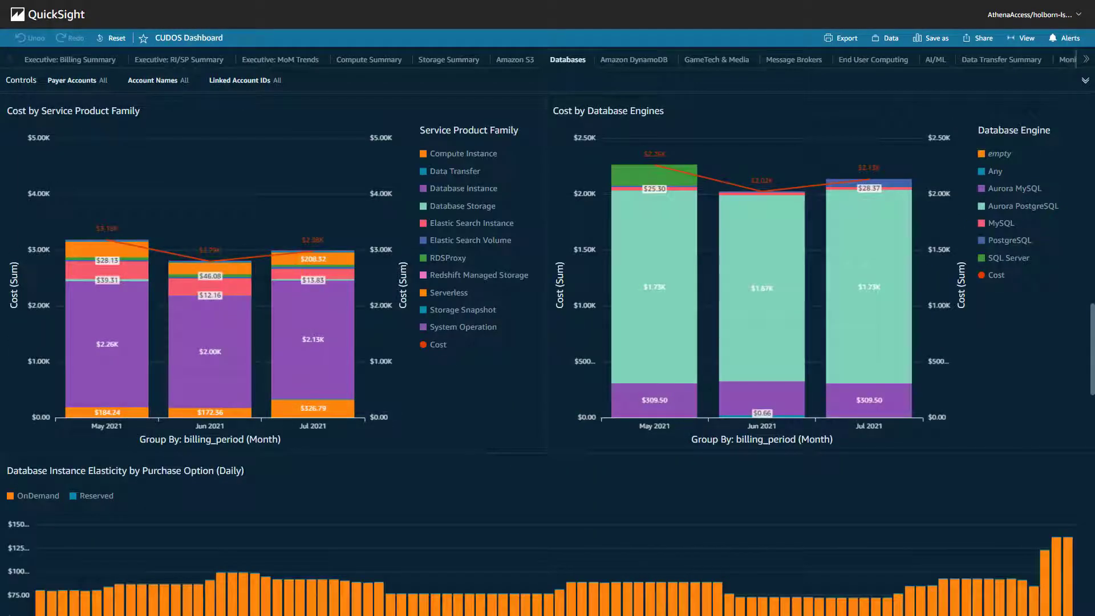
left_click(281, 59)
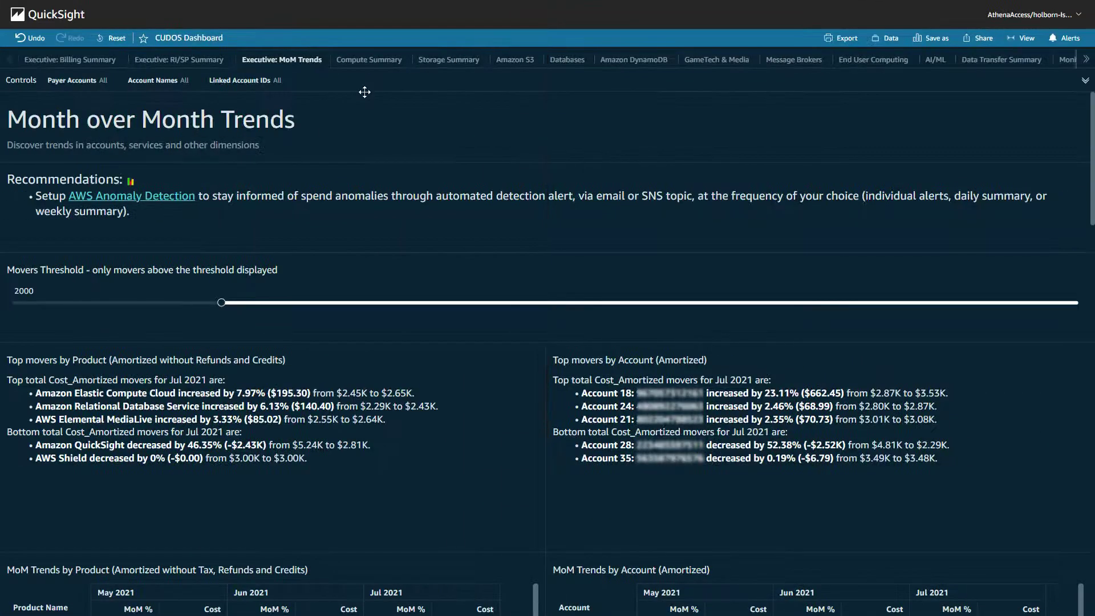
mouse_move(455, 140)
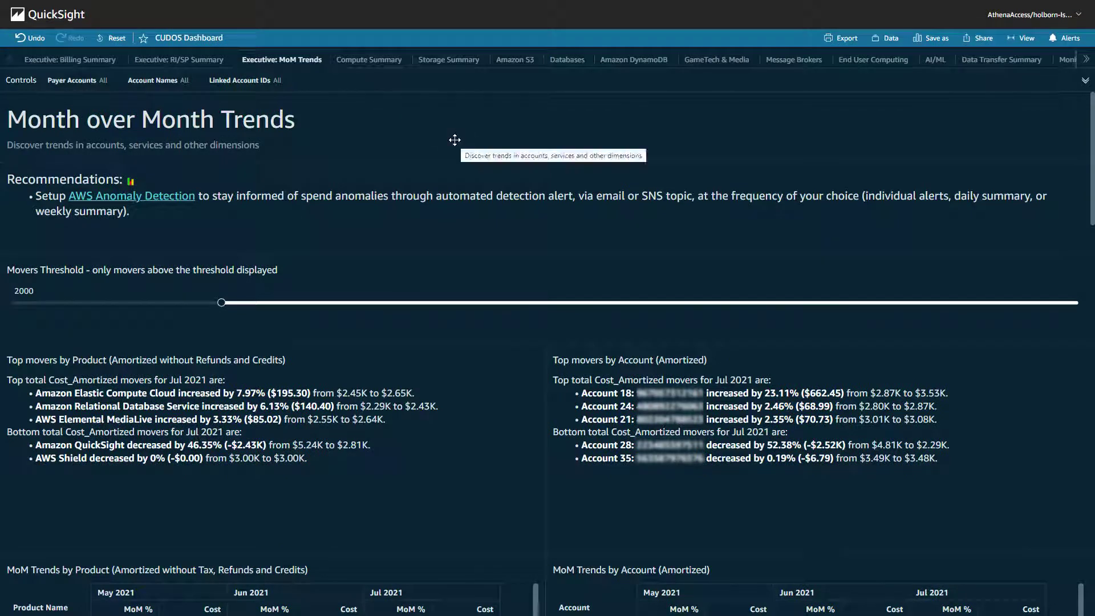
scroll("down", 3)
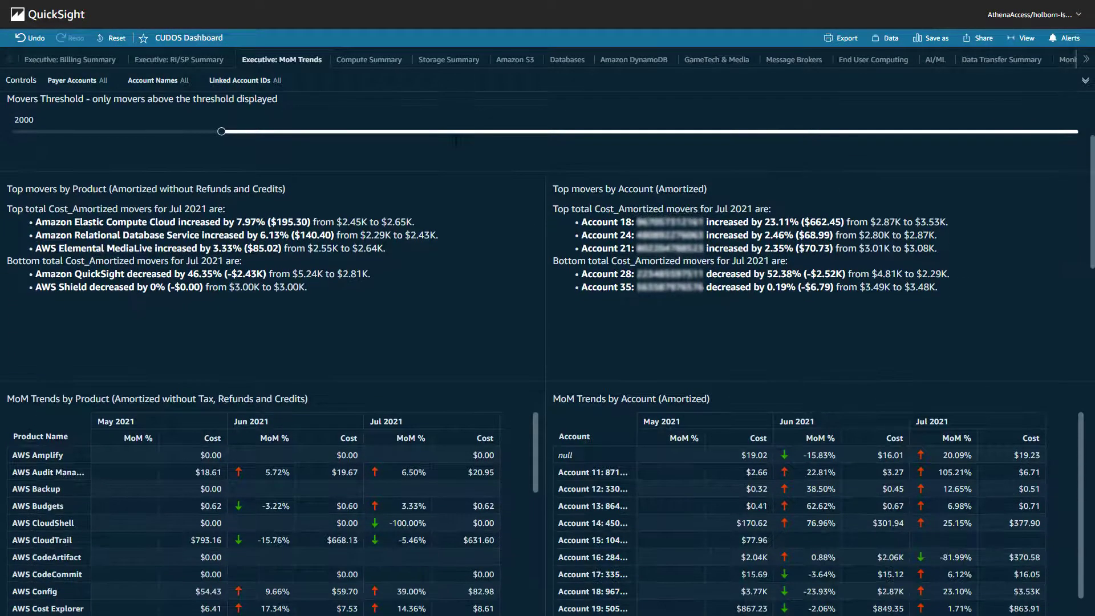
scroll("down", 3)
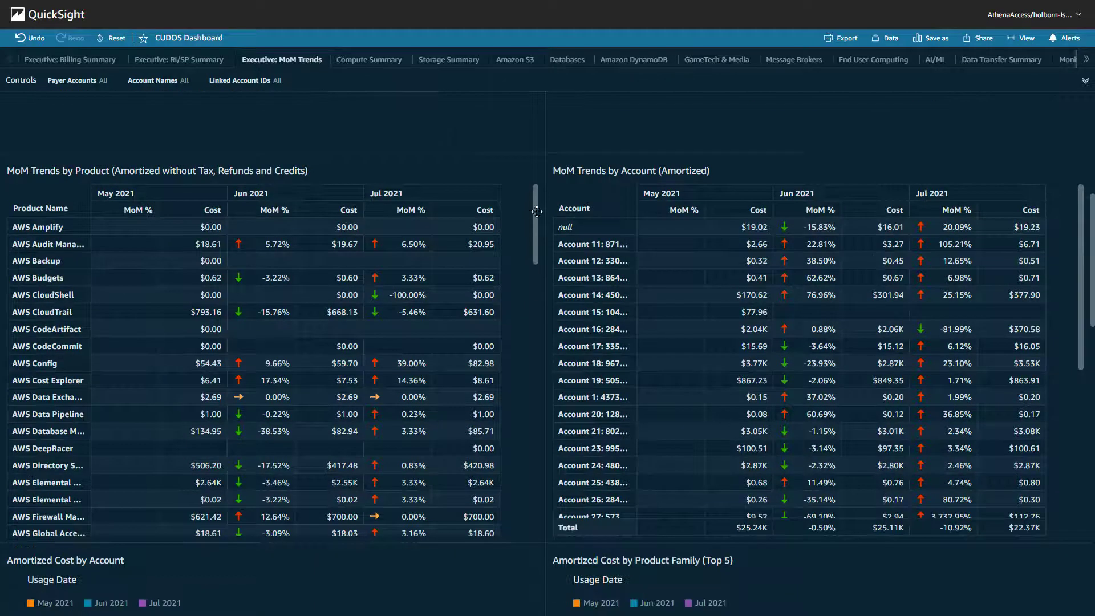
scroll("down", 3)
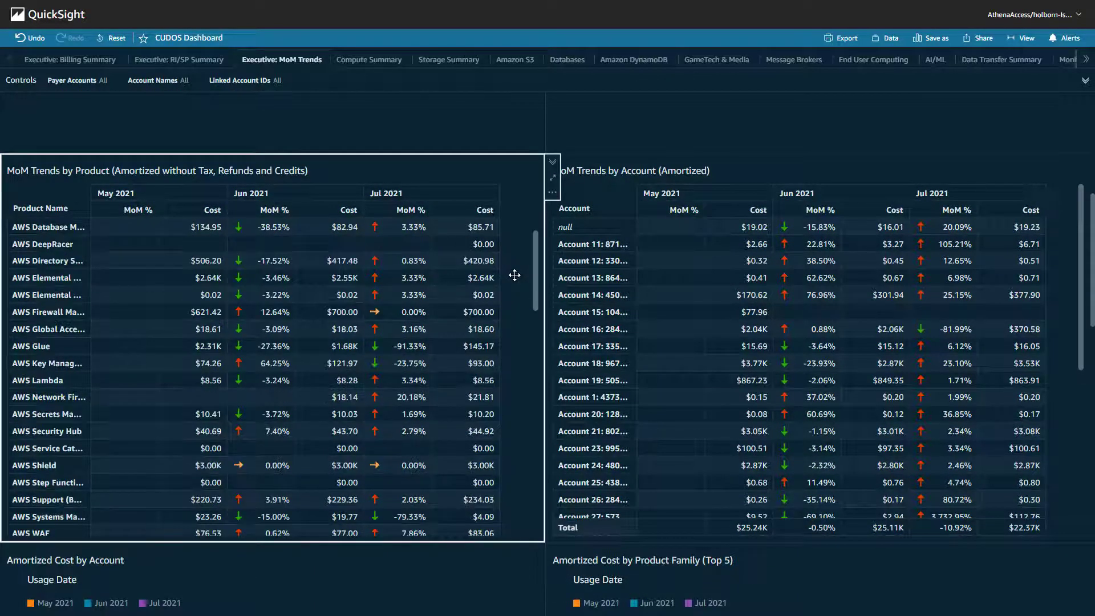
scroll("down", 3)
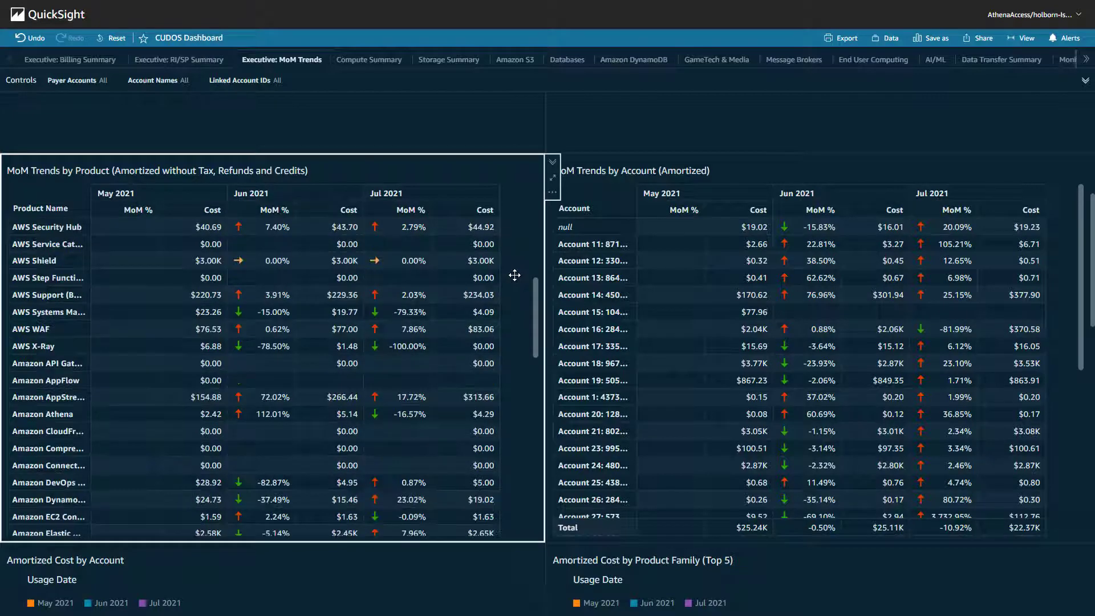
scroll("down", 3)
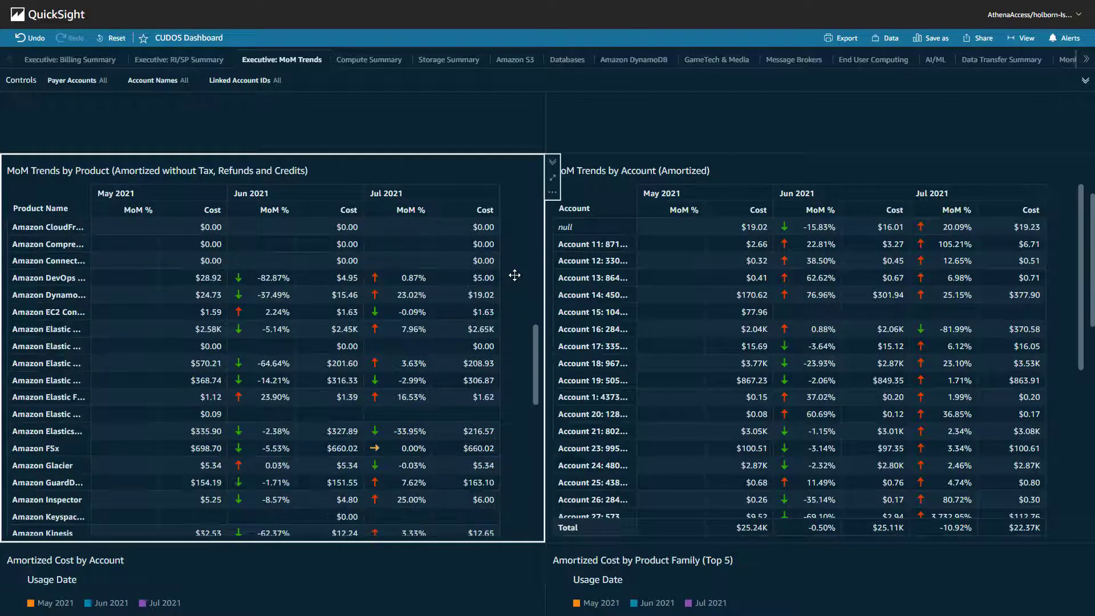
scroll("down", 3)
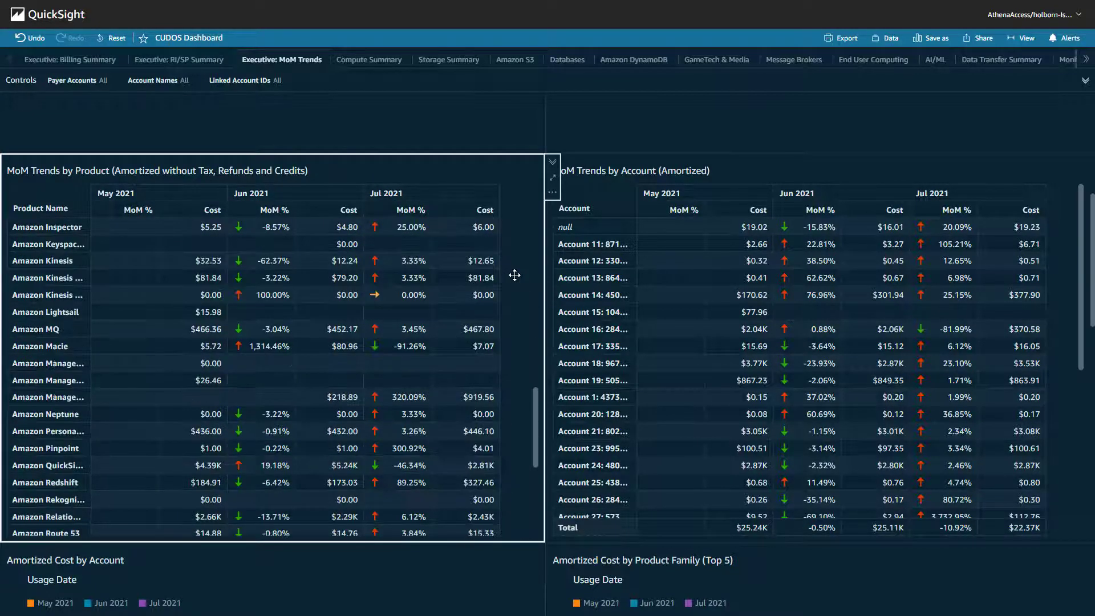
scroll("down", 3)
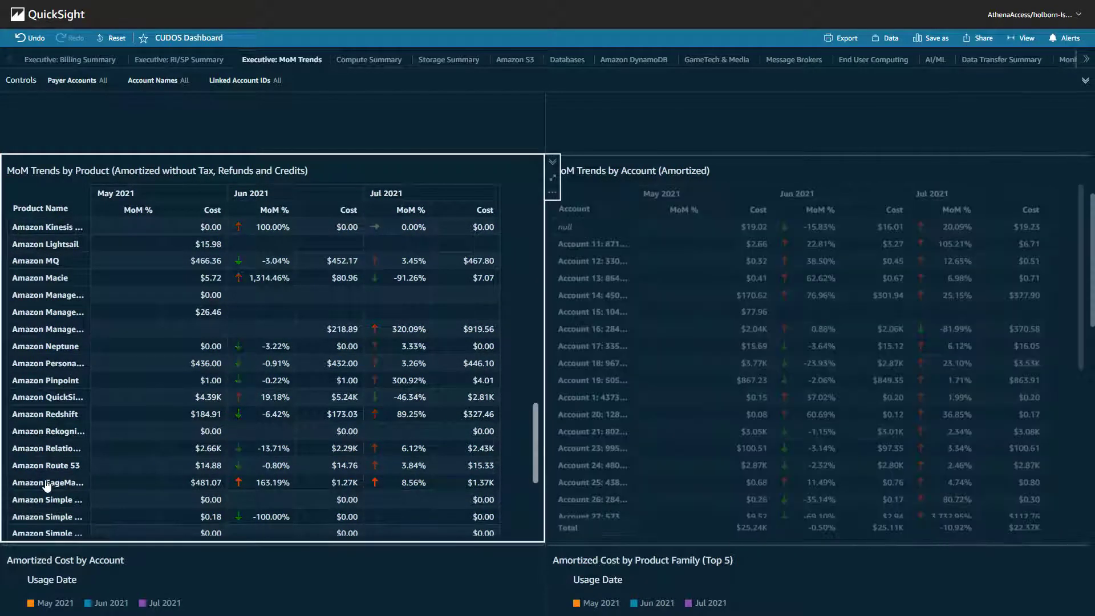
Filter the MoM Trends visuals to Amazon SageMaker and scroll to its account and region charts
left_click(46, 483)
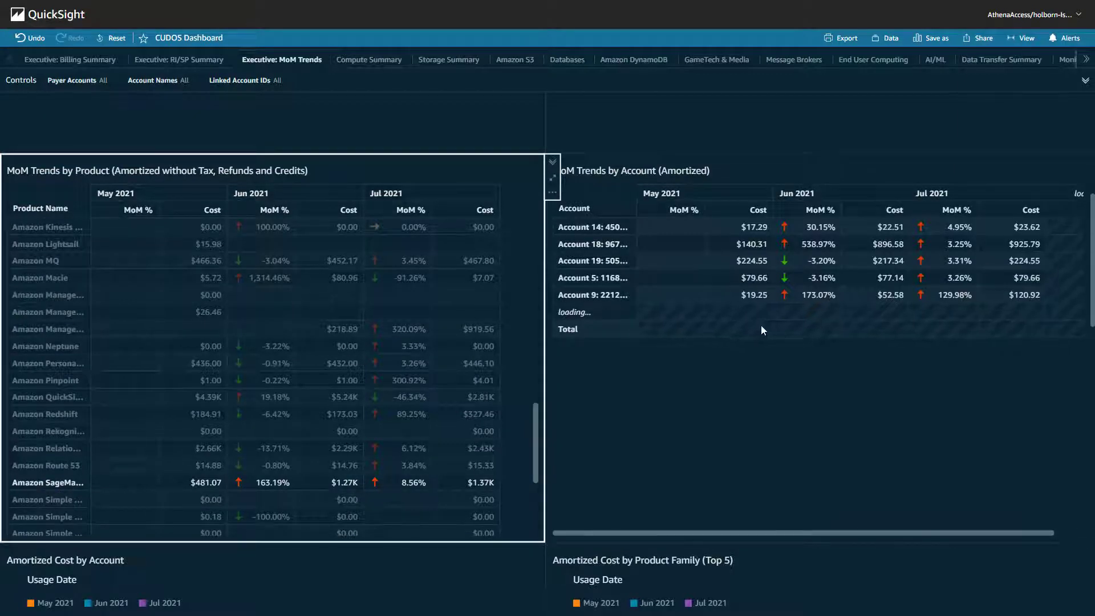
mouse_move(956, 325)
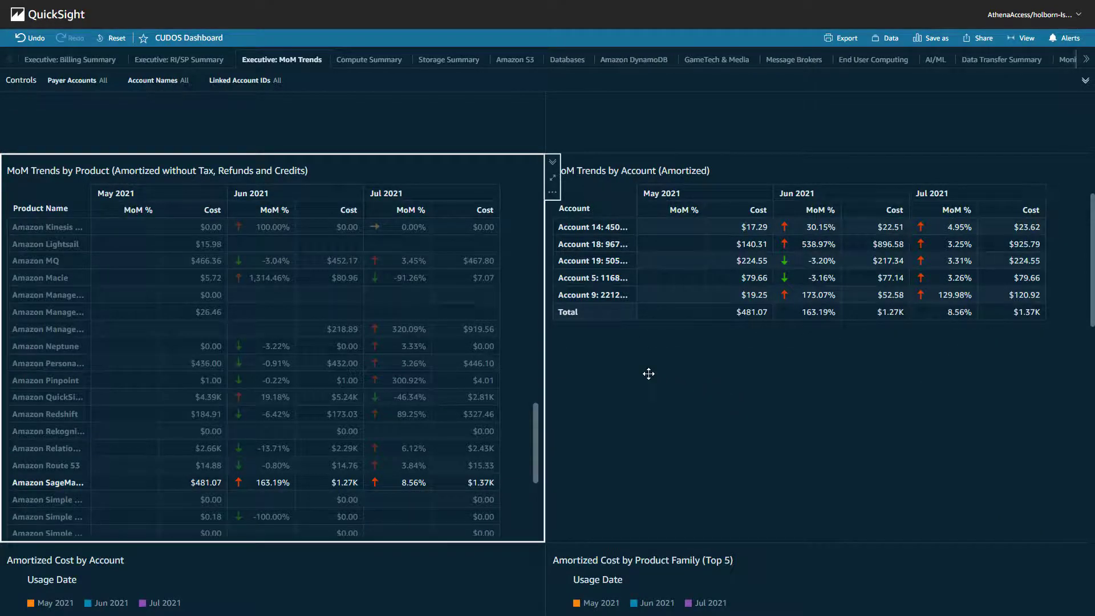
scroll("down", 3)
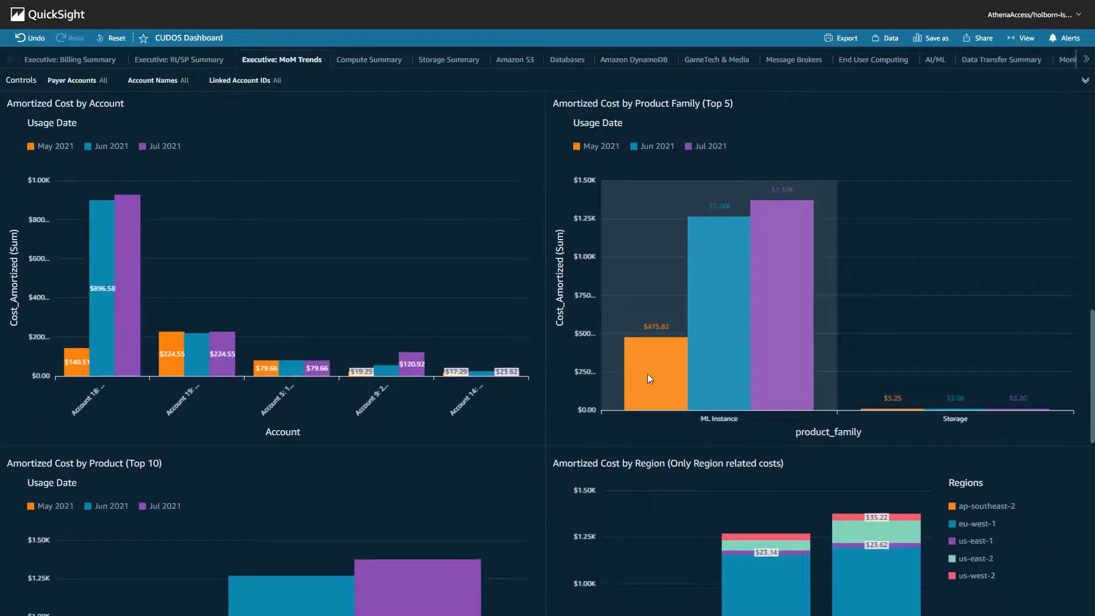
scroll("down", 3)
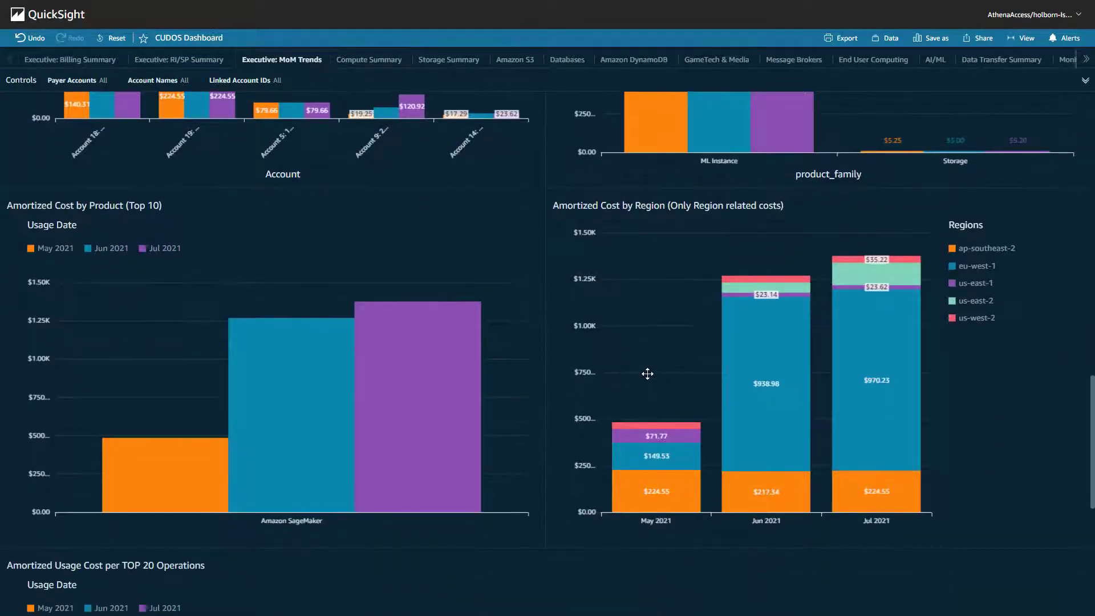
scroll("down", 3)
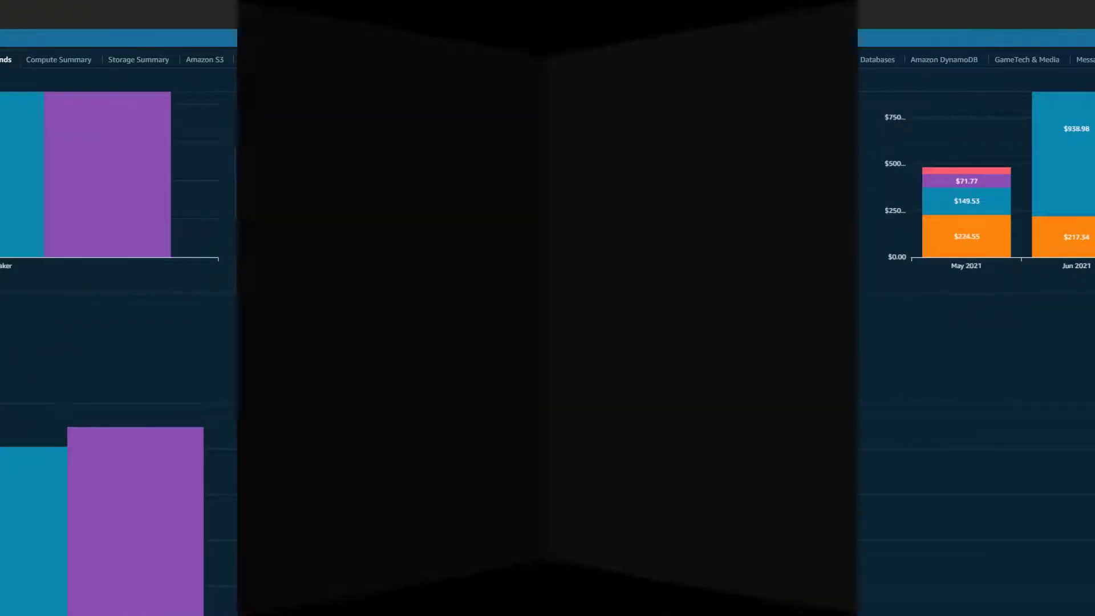
Switch to the OPTICS Explorer sheet, showing the 2021-01-01 to 2021-01-31 range
left_click(959, 59)
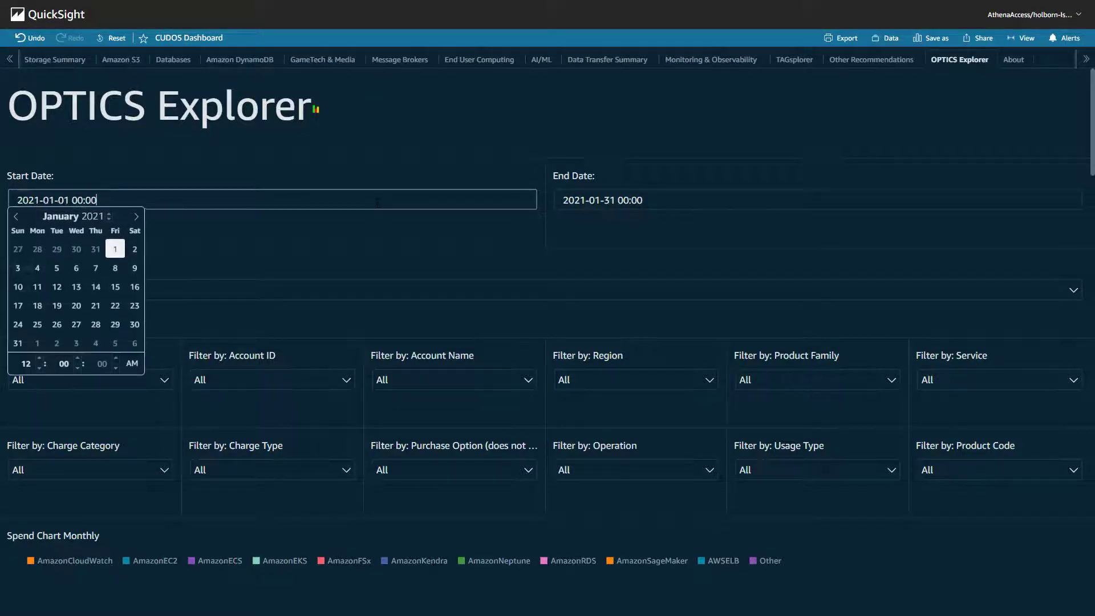
Move the start date to March 2021 and set the end date to 31 July 2021
left_click(136, 216)
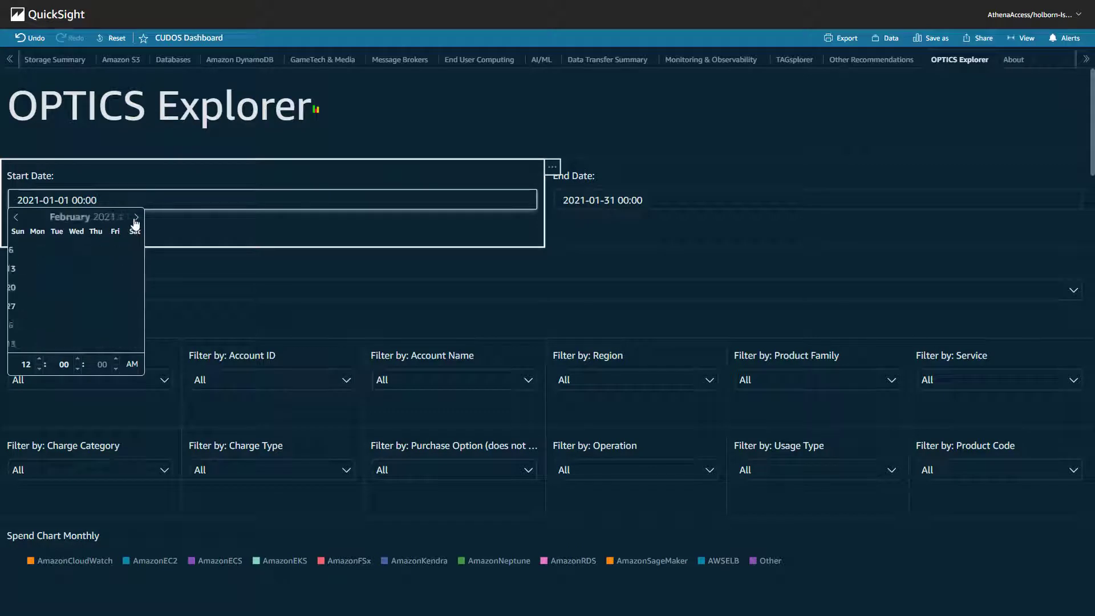
left_click(135, 217)
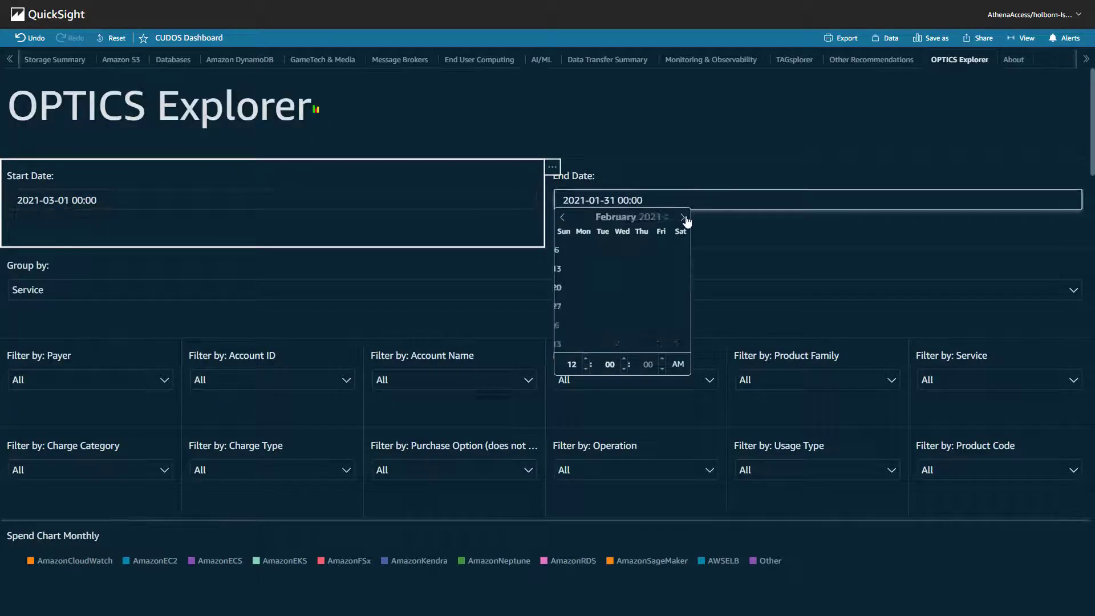
left_click(682, 216)
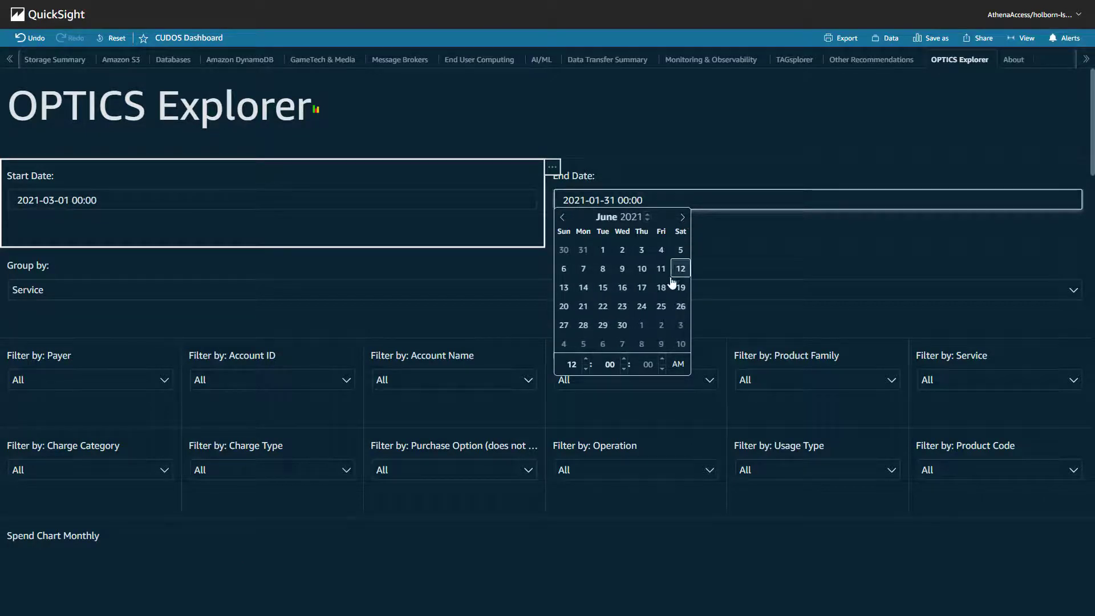
left_click(682, 216)
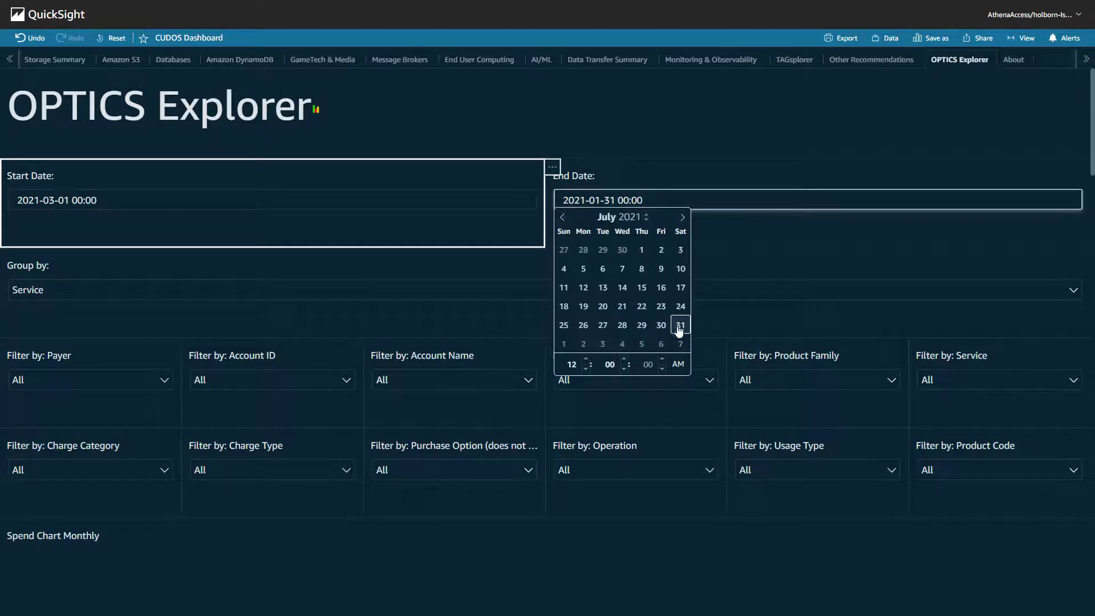
left_click(680, 325)
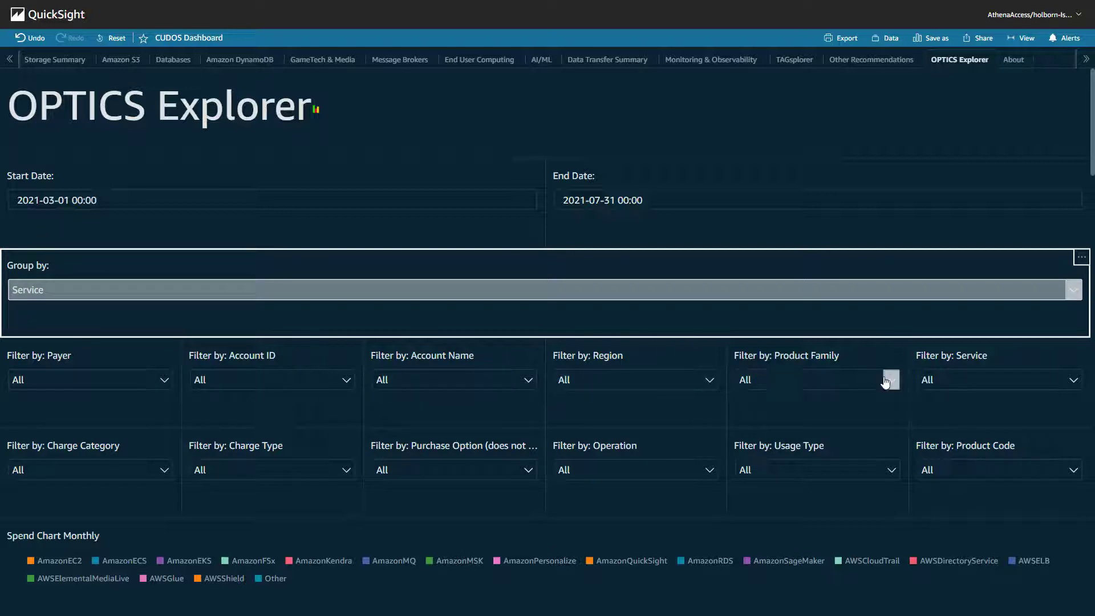
mouse_move(549, 417)
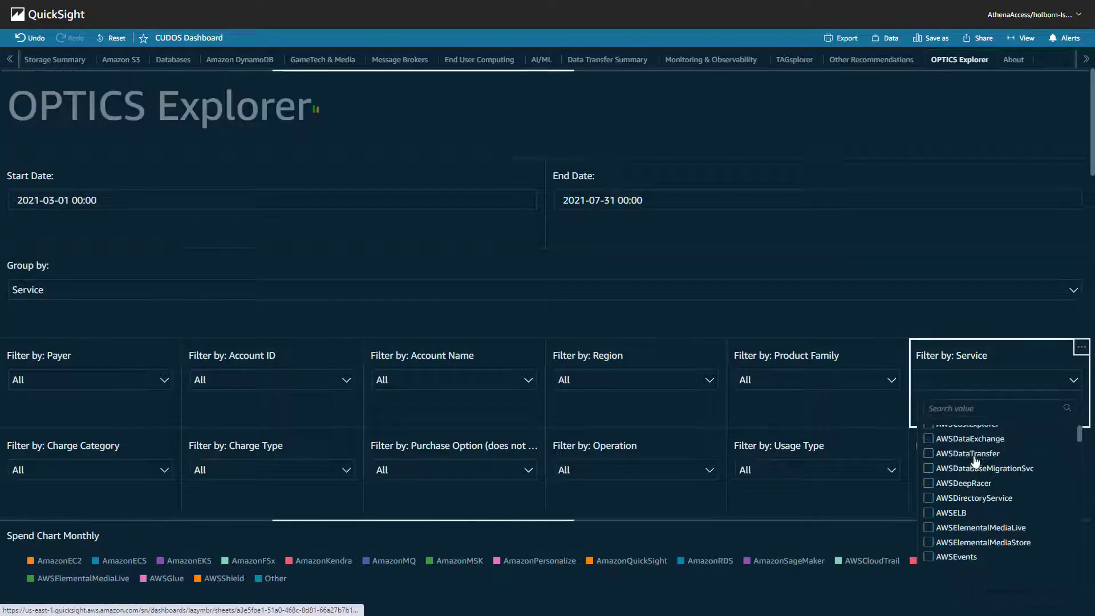
Scroll the Service filter list and tick AmazonMacie and AmazonNeptune
scroll("down", 3)
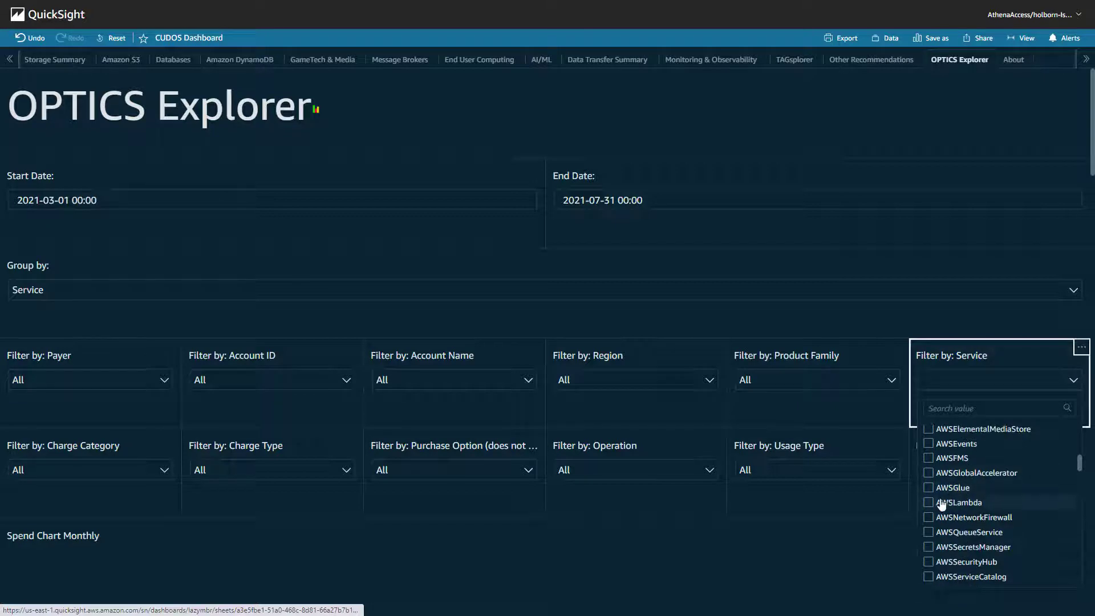
scroll("down", 3)
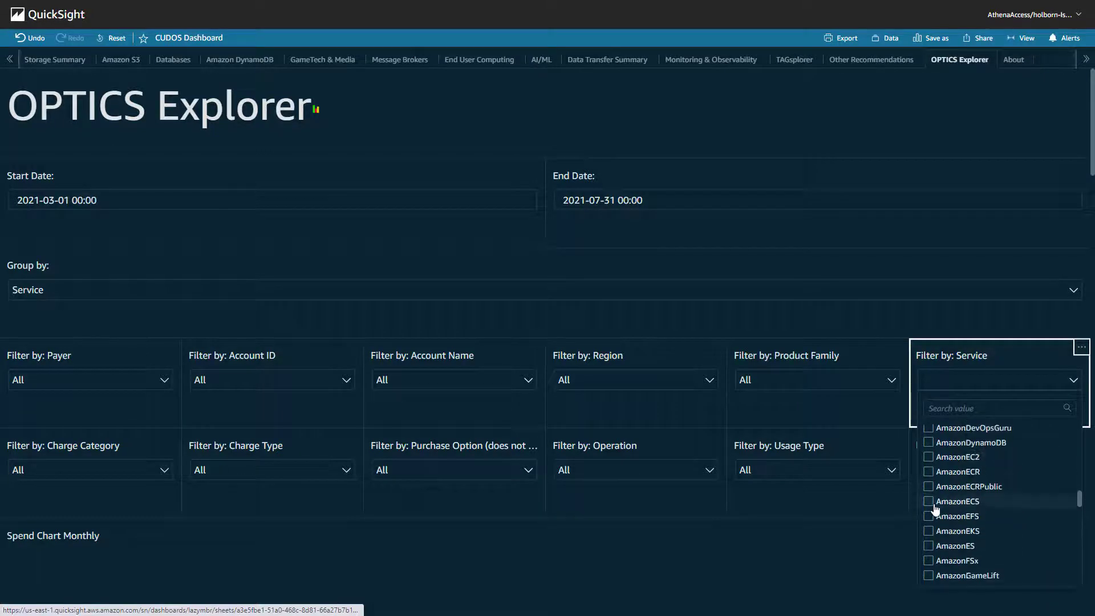
scroll("down", 3)
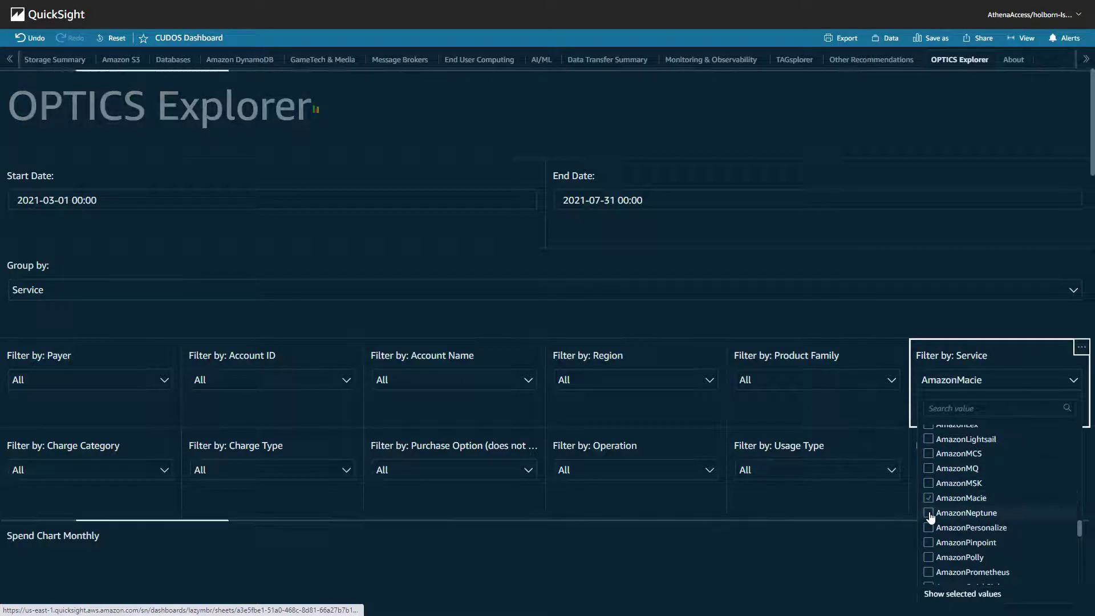
left_click(928, 513)
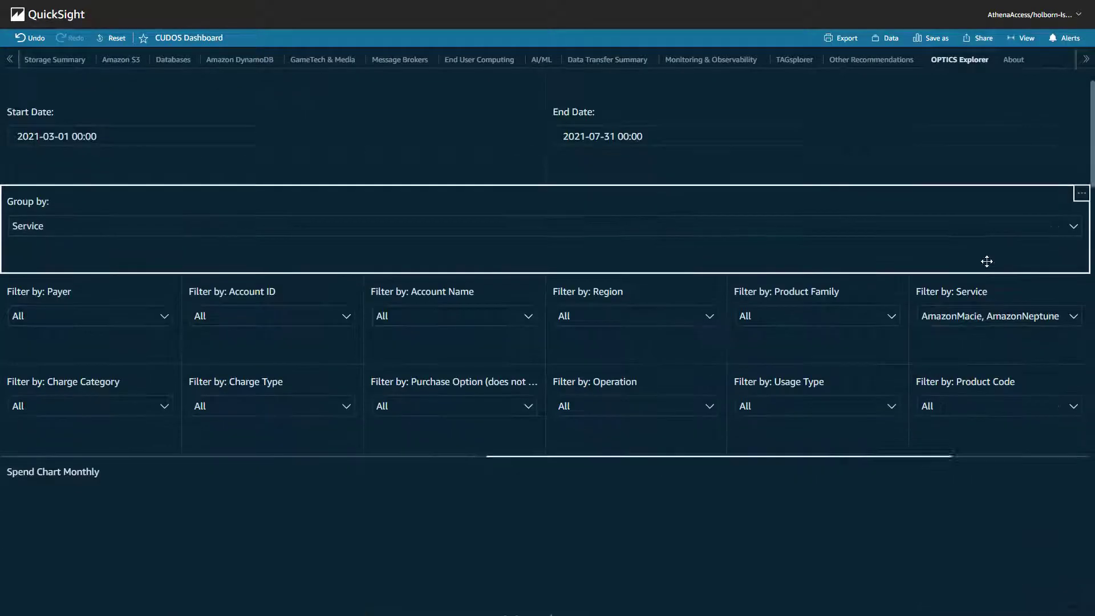
scroll("down", 3)
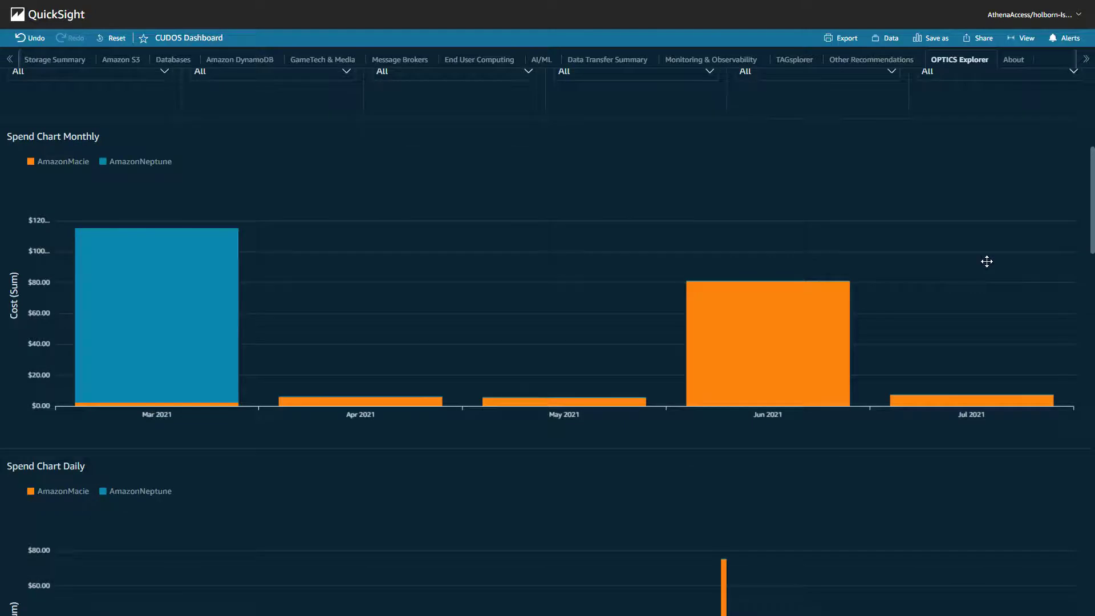
scroll("down", 3)
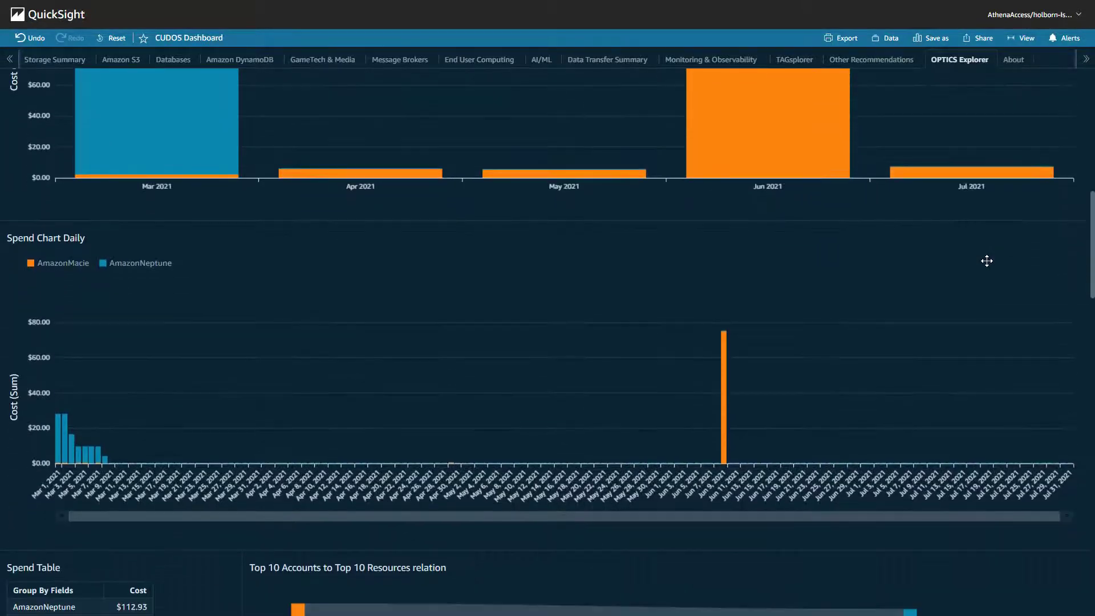
scroll("down", 3)
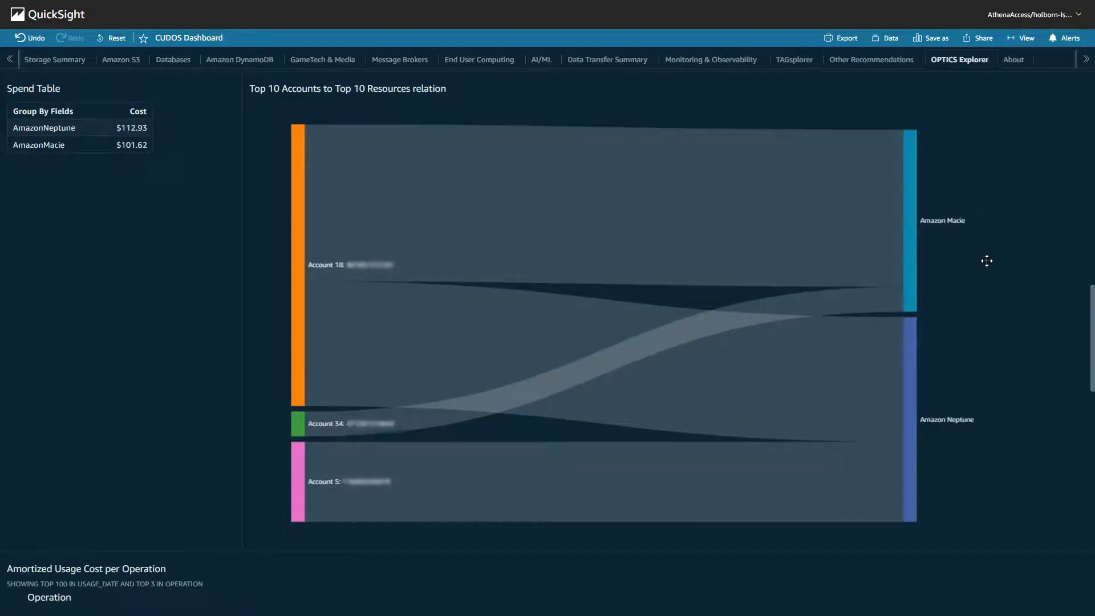
scroll("down", 3)
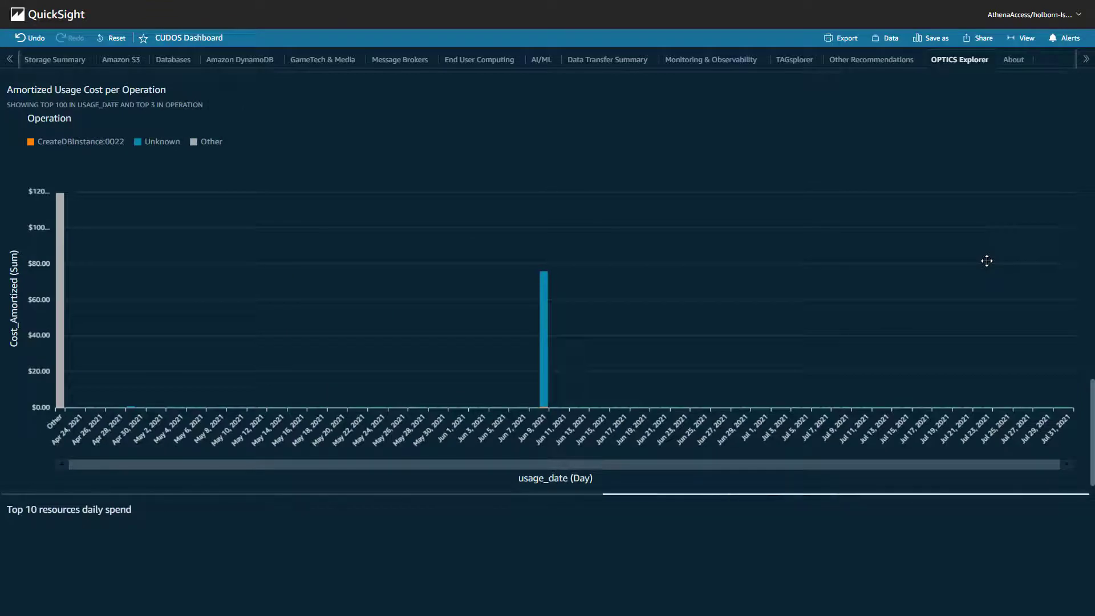